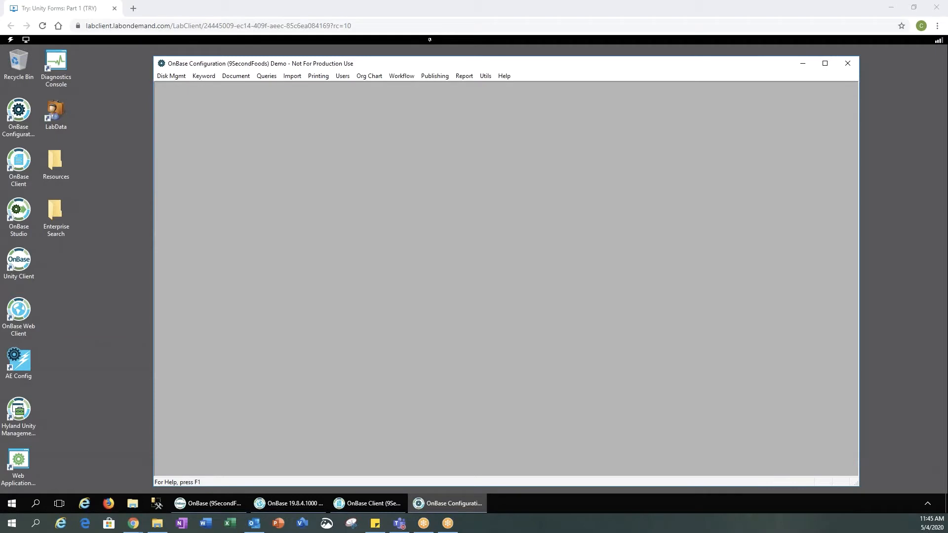
Open Import > Scan Queues and enter 'Test' as the new queue name
click(19, 263)
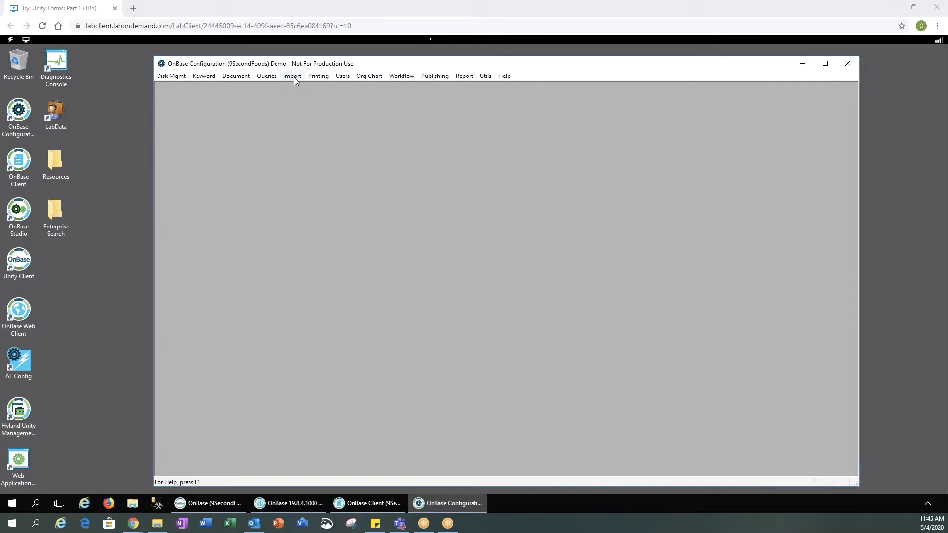
click(291, 76)
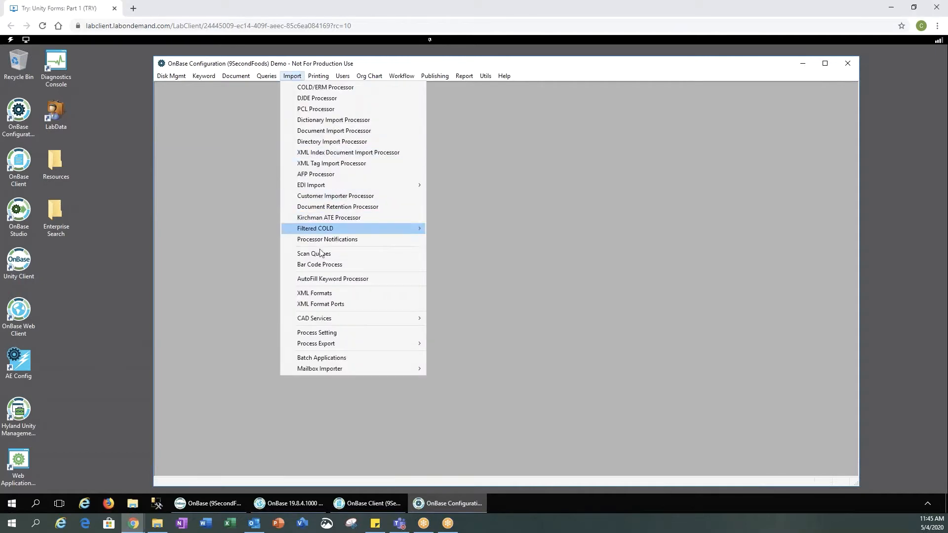
click(313, 253)
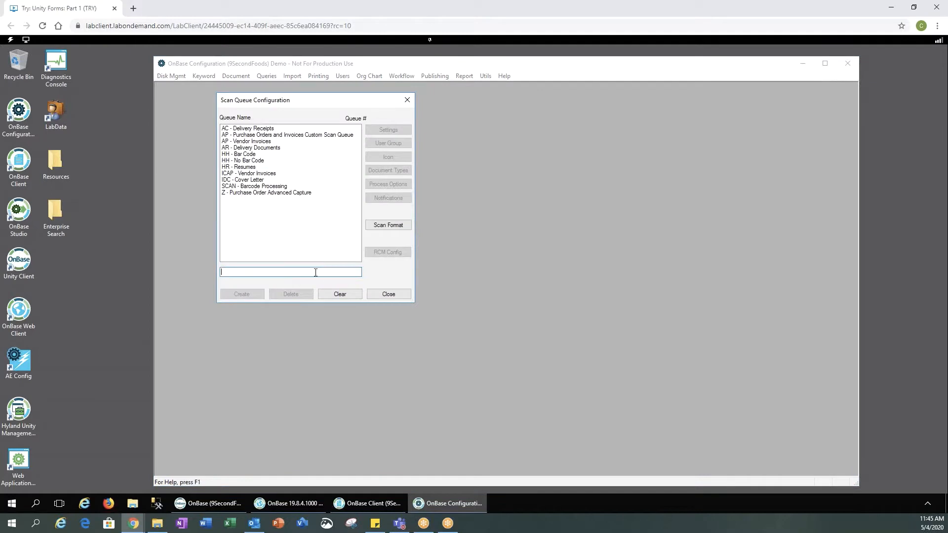
text(Test)
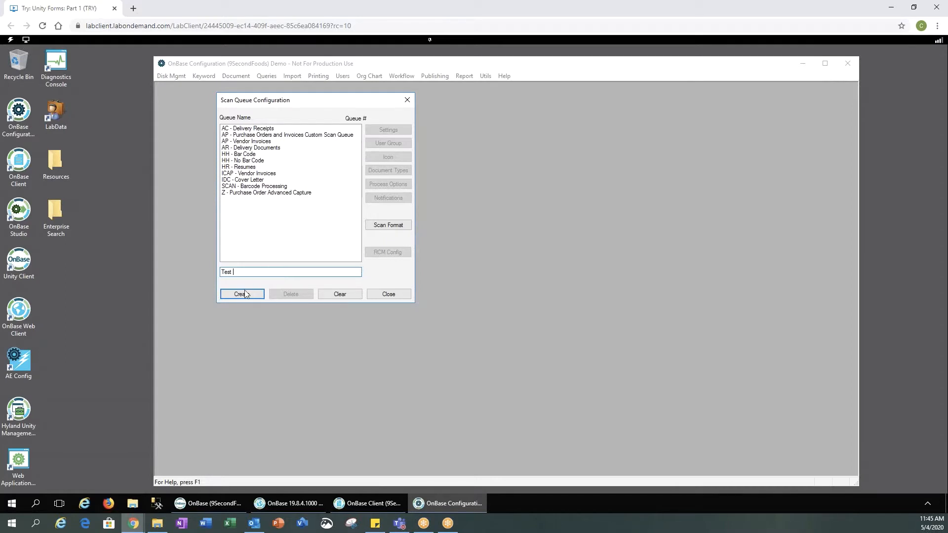
Create the Test queue with no copied settings and a selected disk group
click(242, 294)
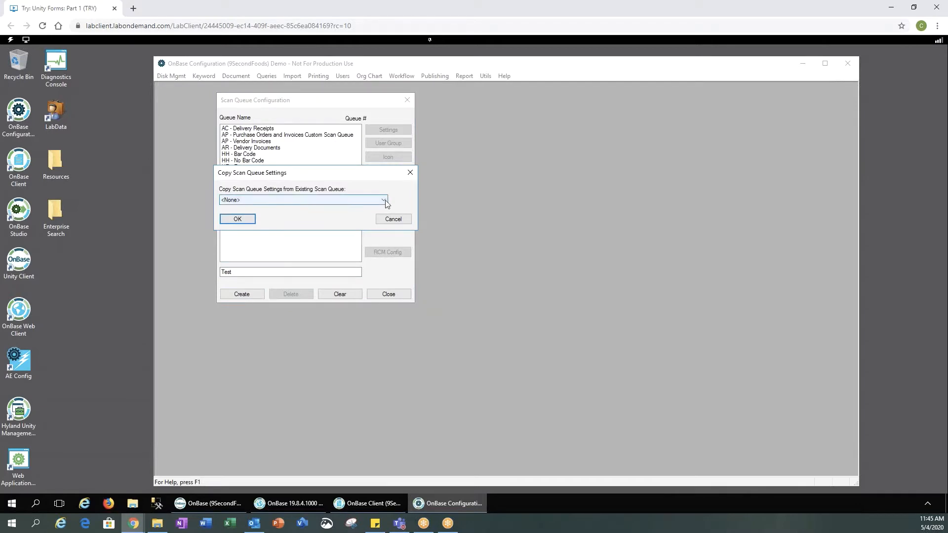
click(382, 200)
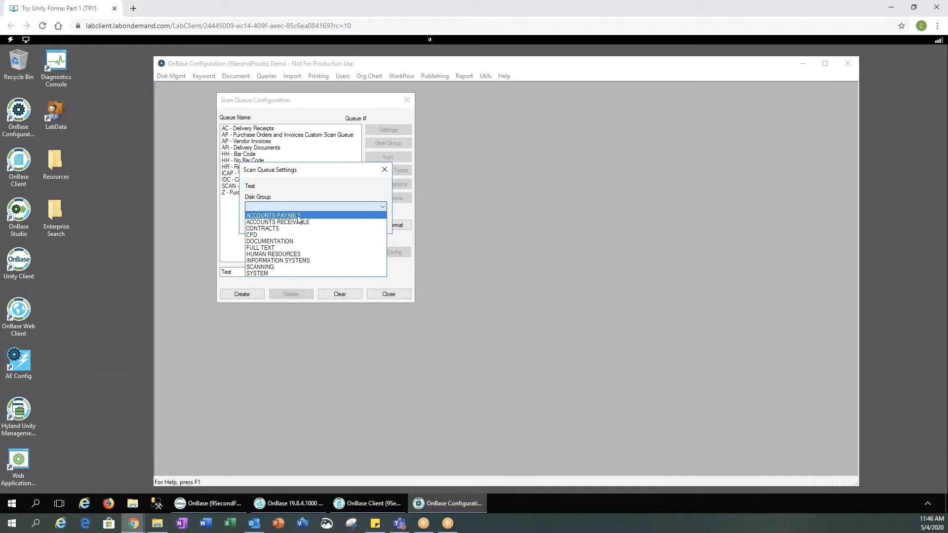
click(388, 143)
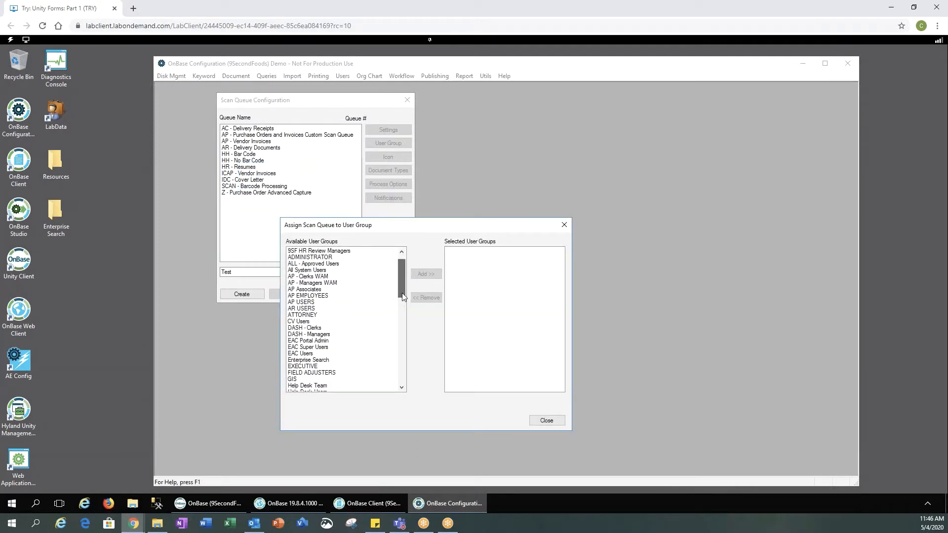
scroll(down, 3)
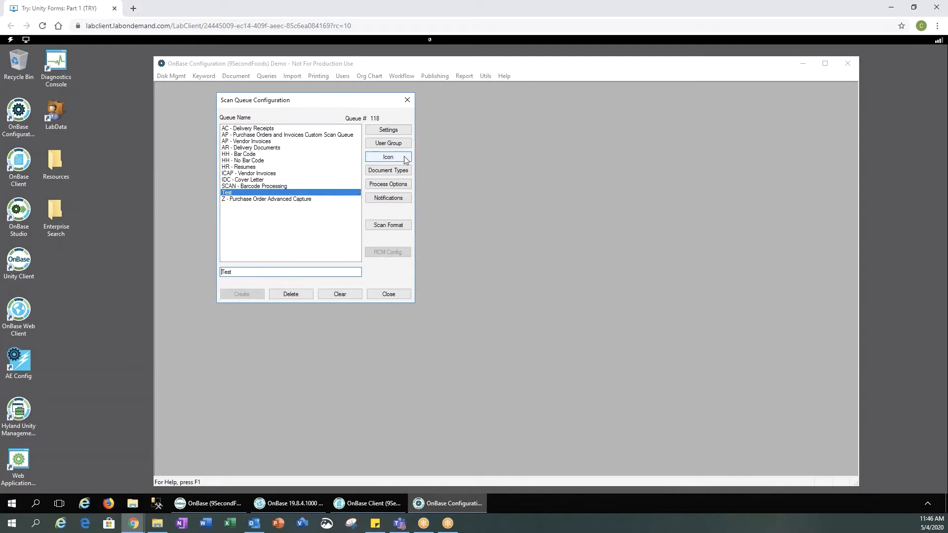
mouse_move(403, 174)
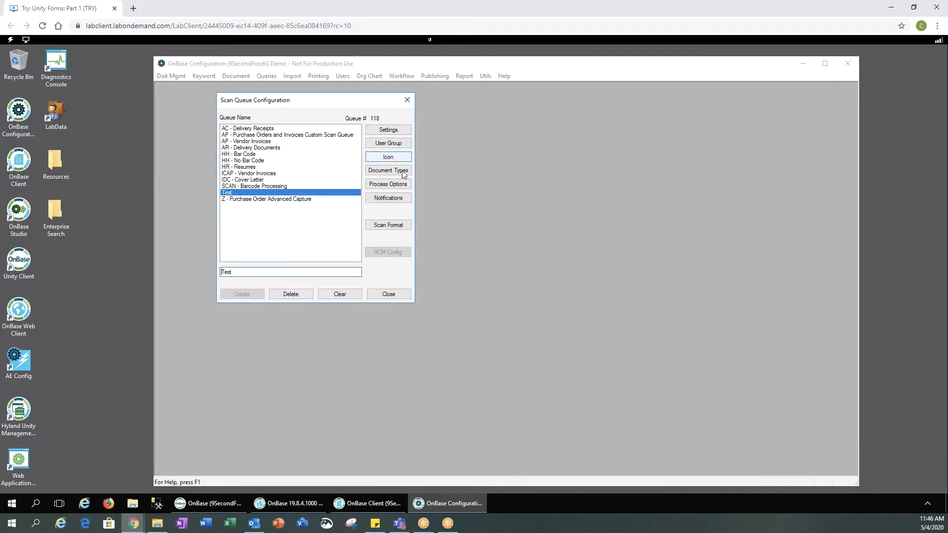
Add AP - Invoice Coding Form to Test's document types and sort them alphabetically
click(387, 170)
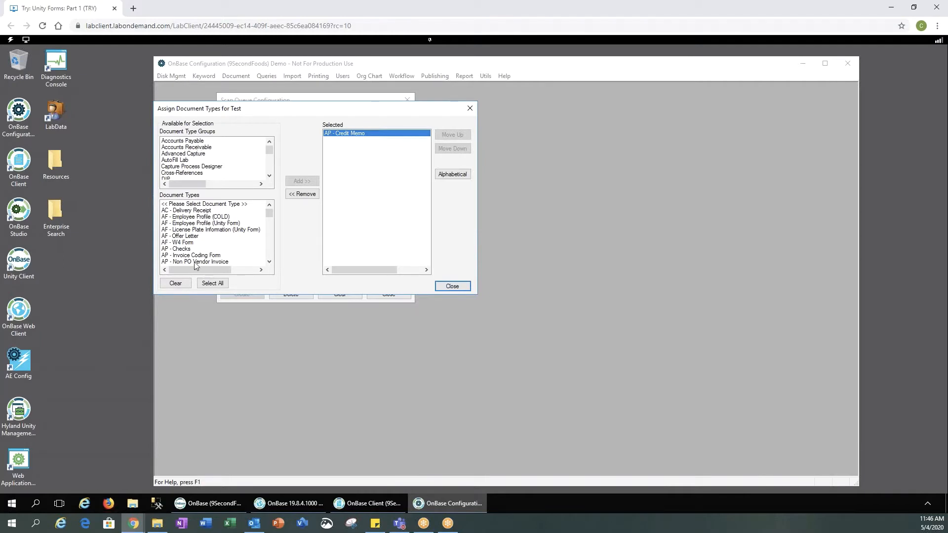
click(191, 254)
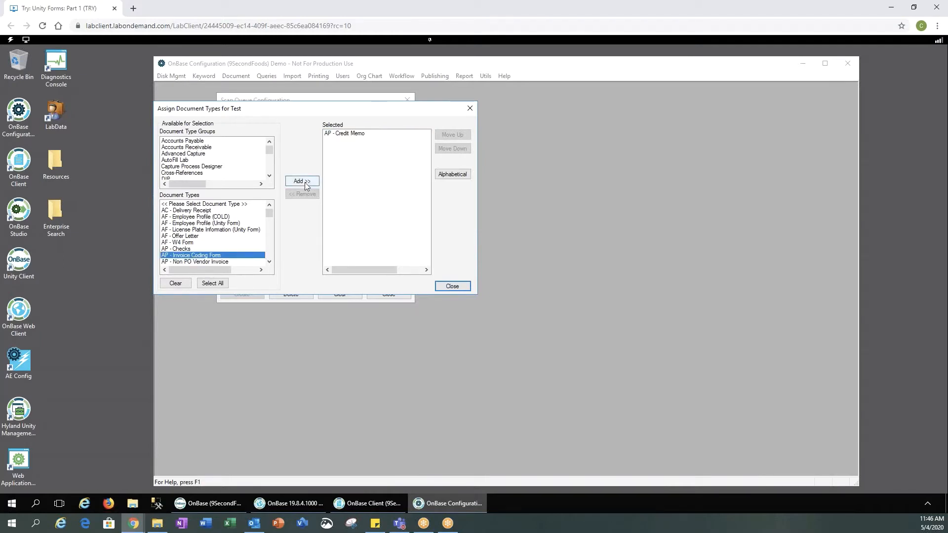
click(301, 181)
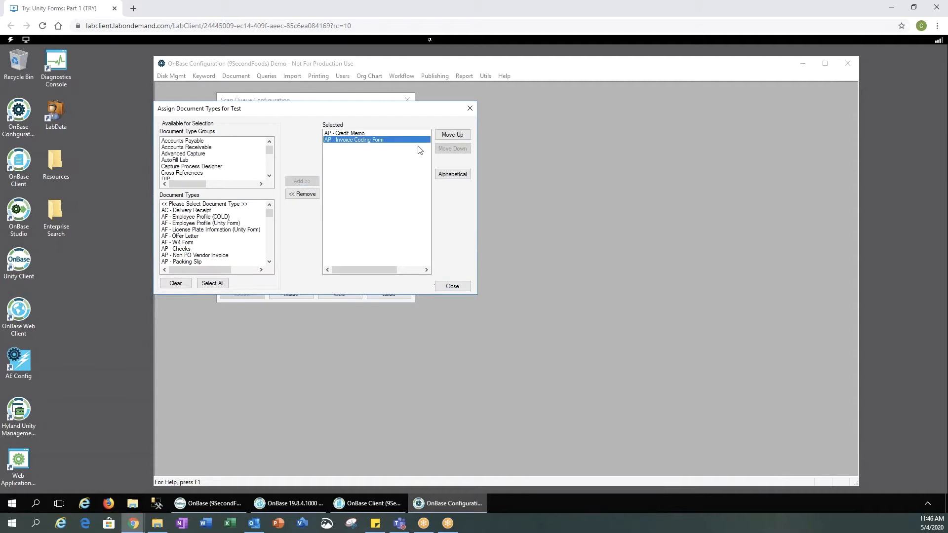
click(452, 134)
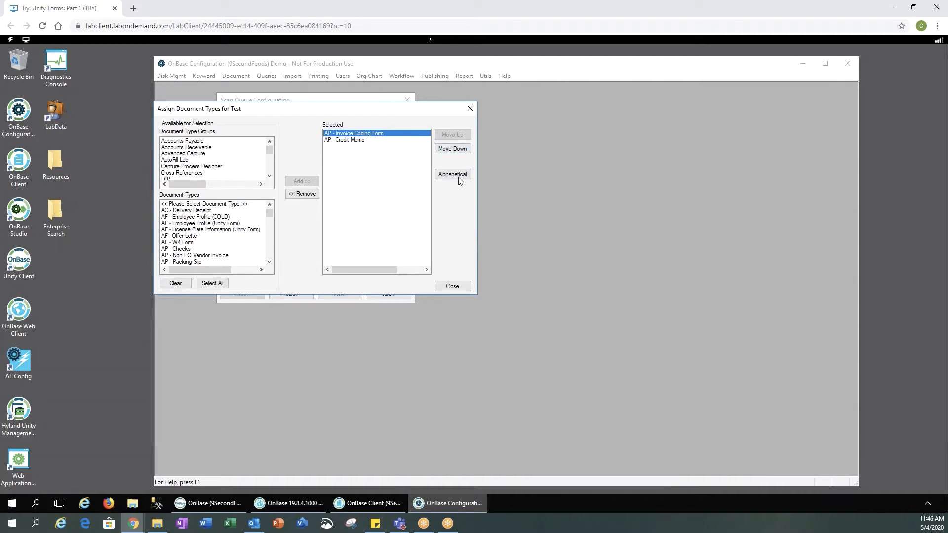
click(452, 174)
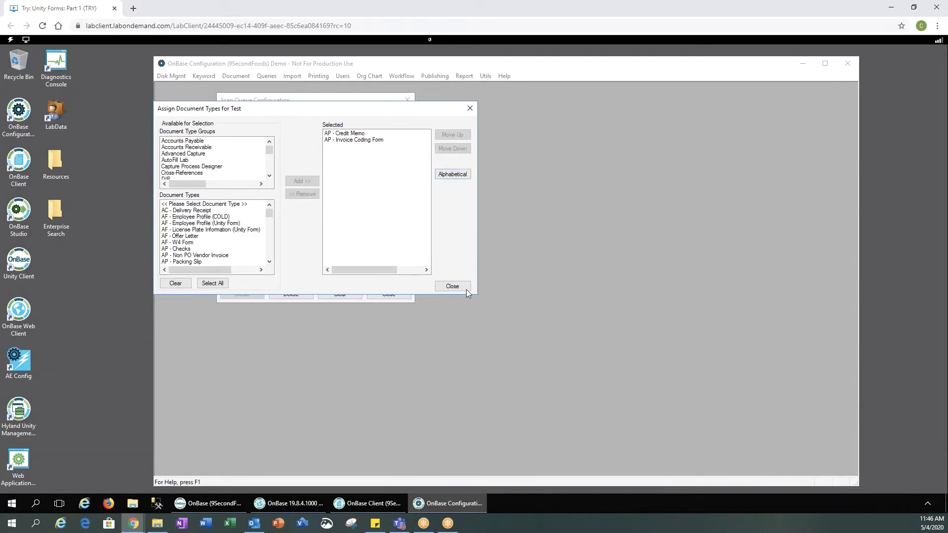
click(452, 285)
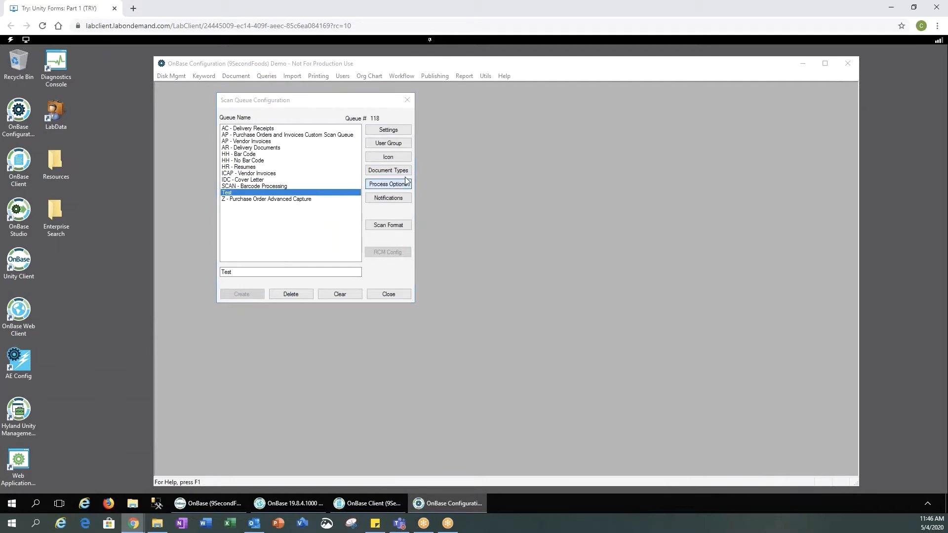
Enable batch auto-commit and auto-naming, with Full Index as default scan mode
click(387, 184)
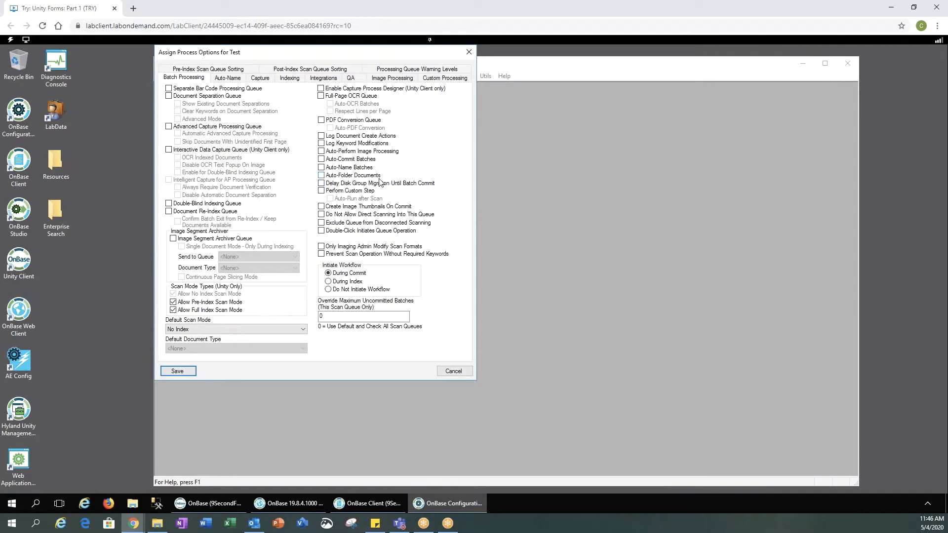
mouse_move(406, 168)
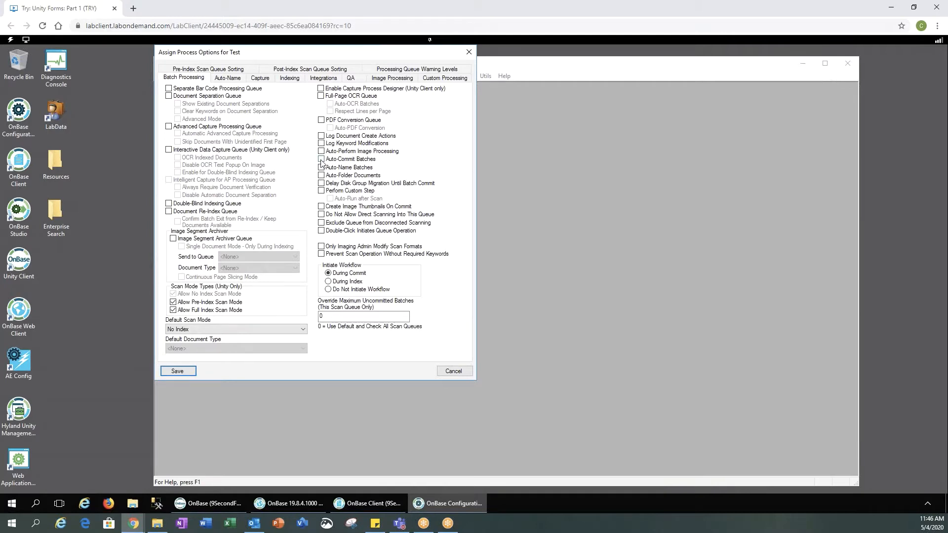
click(321, 159)
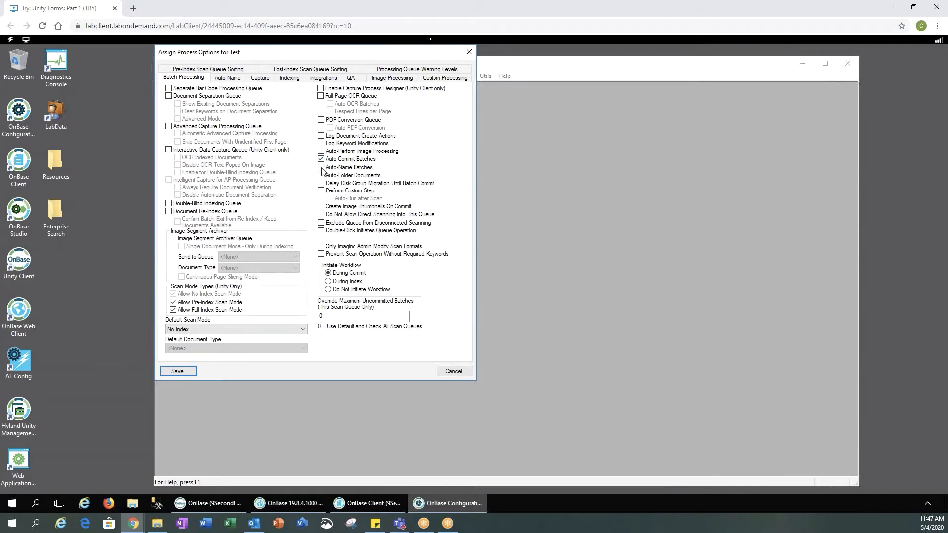
click(320, 168)
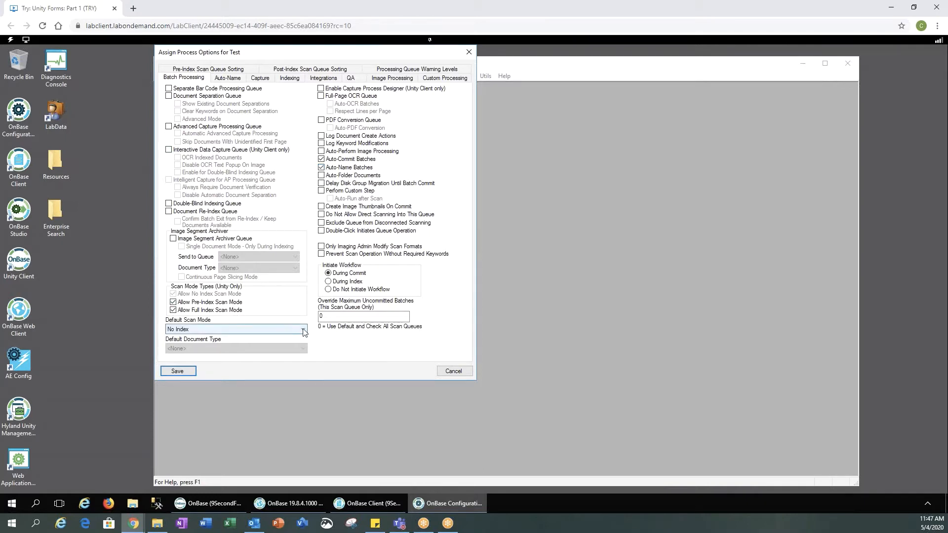
click(302, 330)
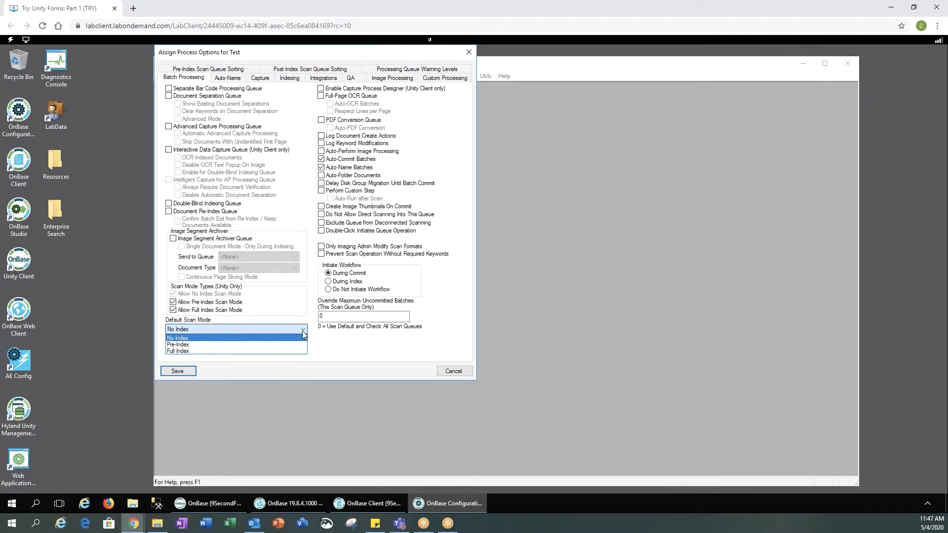
mouse_move(199, 345)
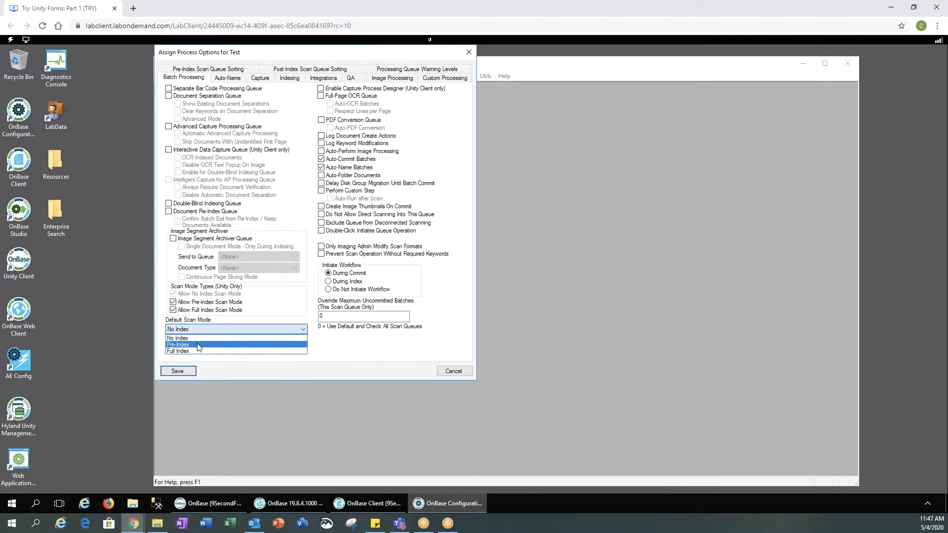
mouse_move(192, 351)
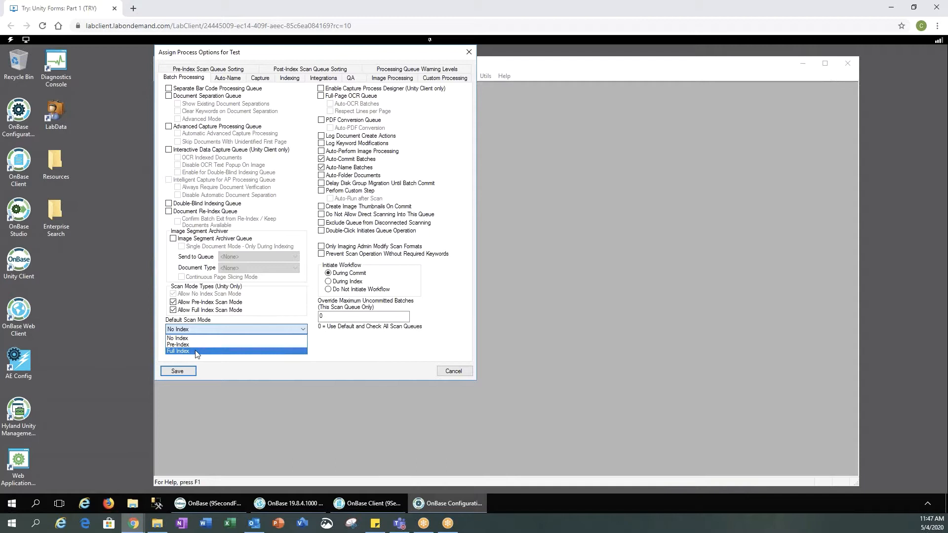
click(178, 351)
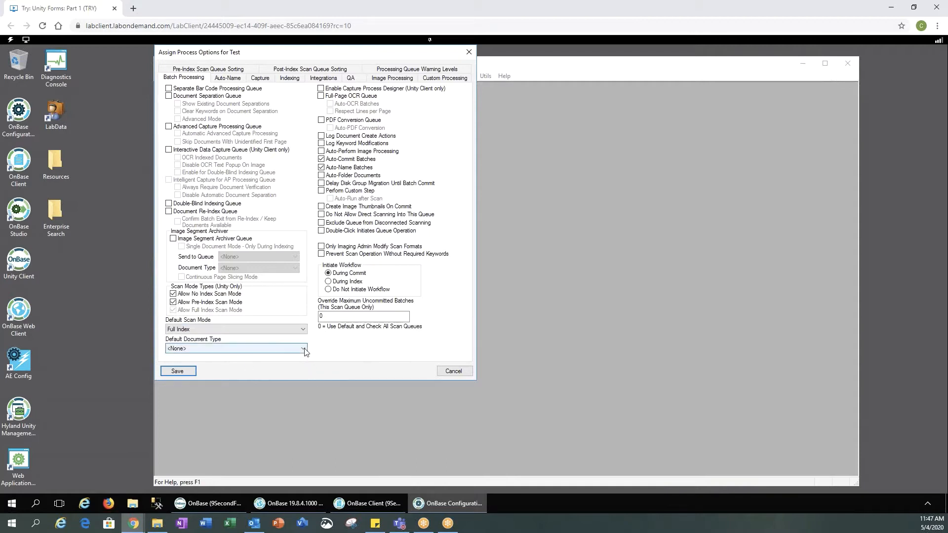
Make AP - Credit Memo the default document type and view the Auto-Name settings
click(302, 348)
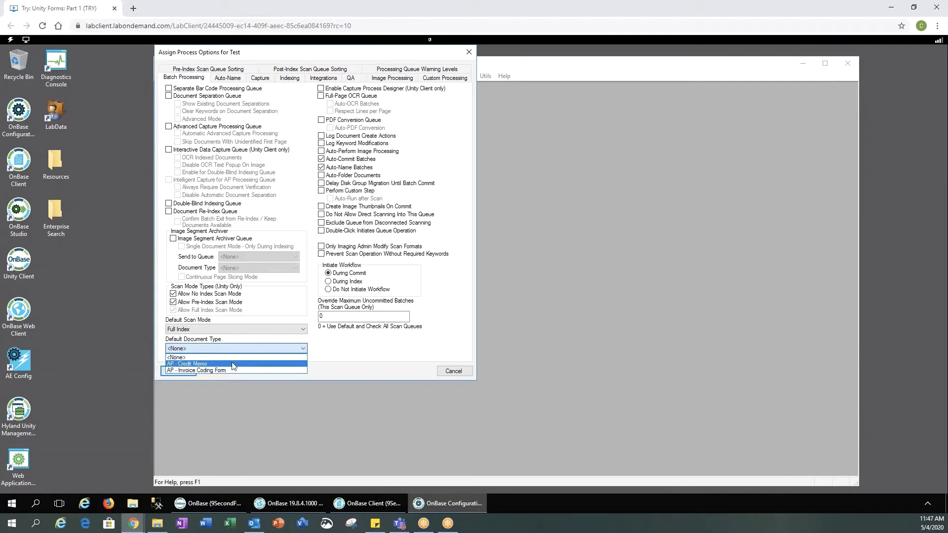
mouse_move(229, 363)
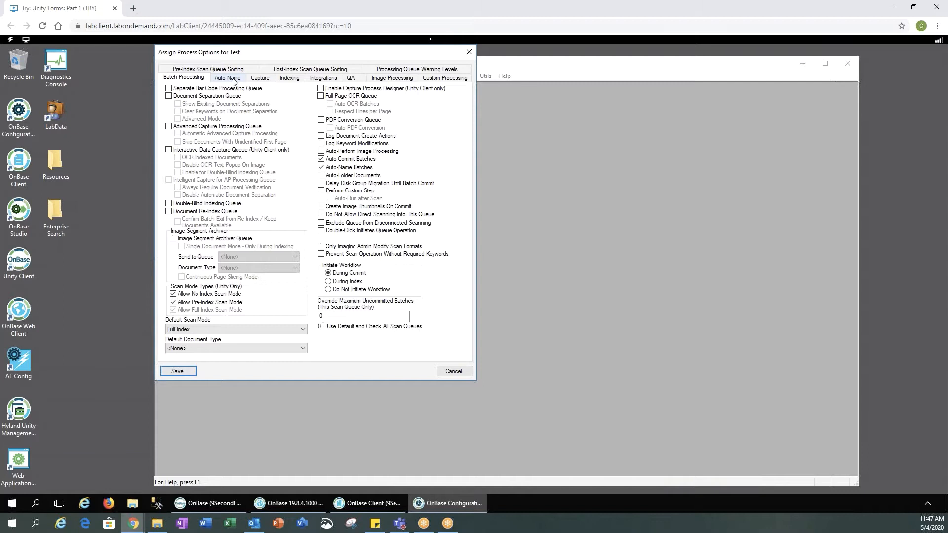
click(177, 371)
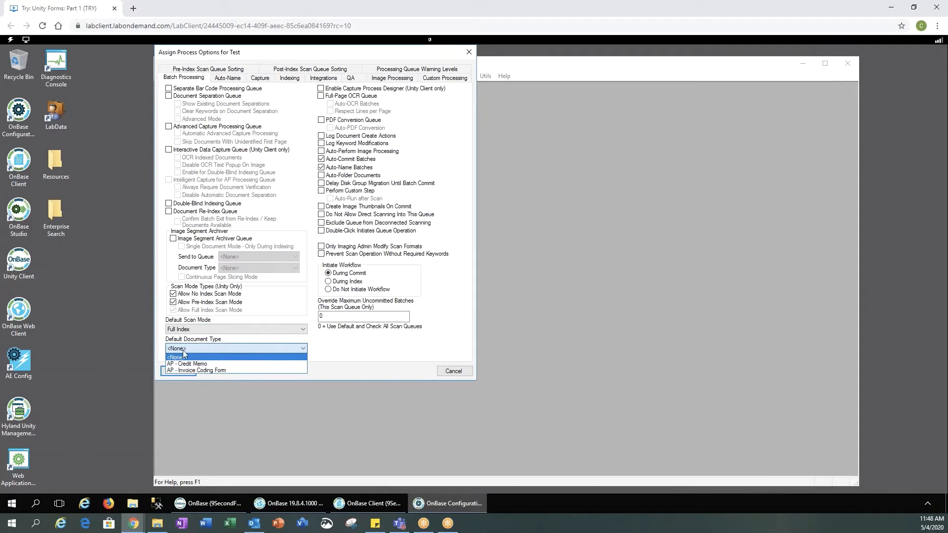
click(186, 363)
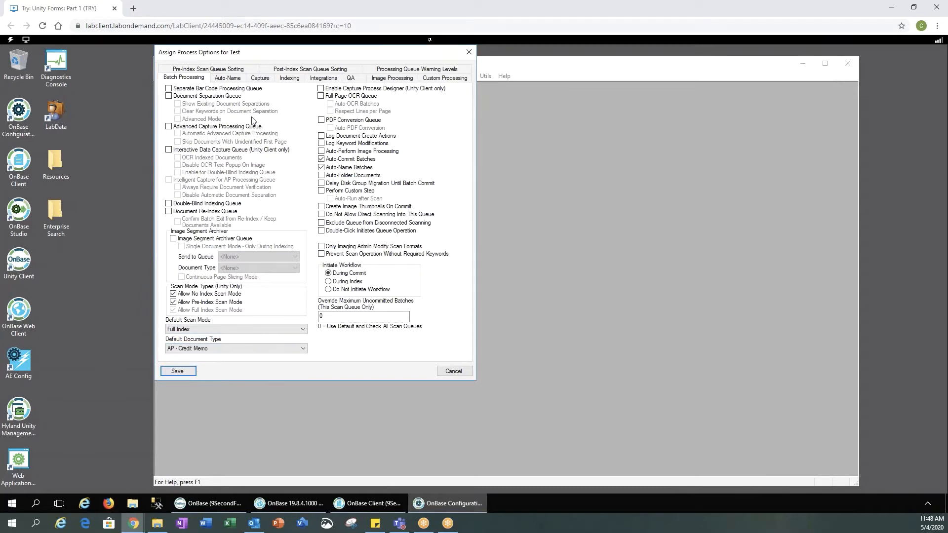
click(227, 78)
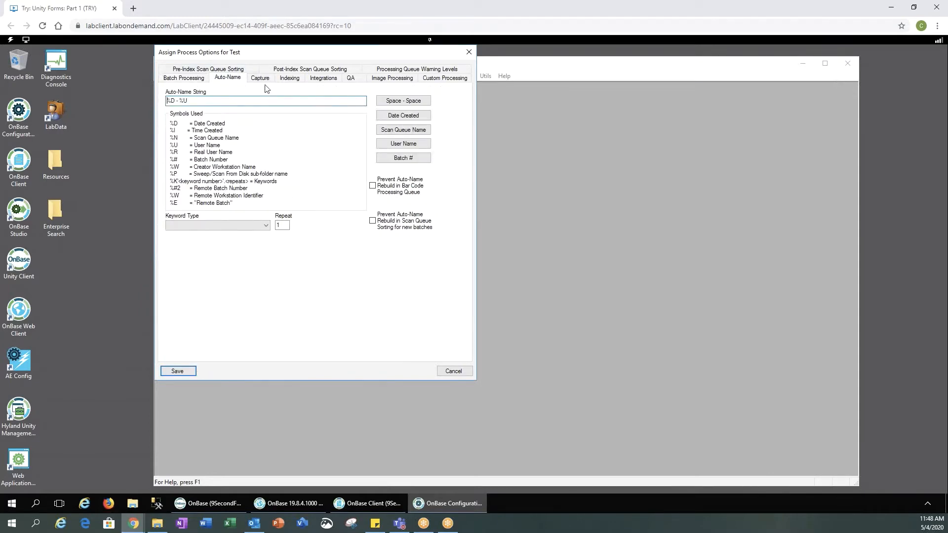
Review the Capture, Indexing, Integrations, Image Processing and Pre/Post-Index Sorting tabs
click(259, 77)
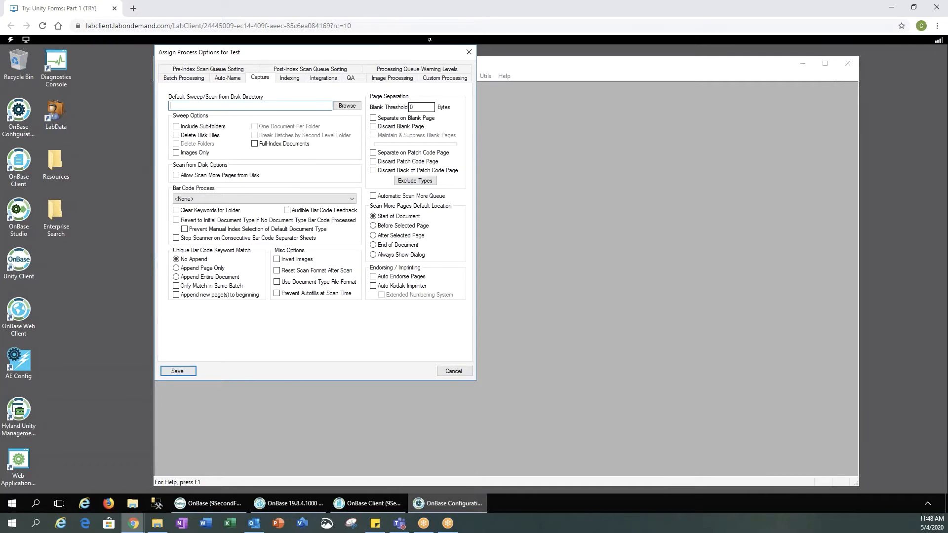
mouse_move(288, 131)
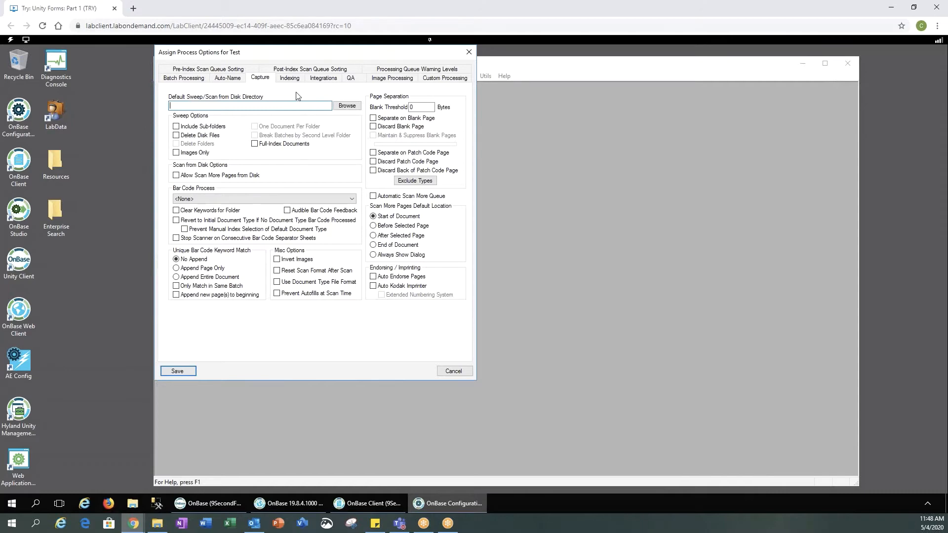
click(288, 78)
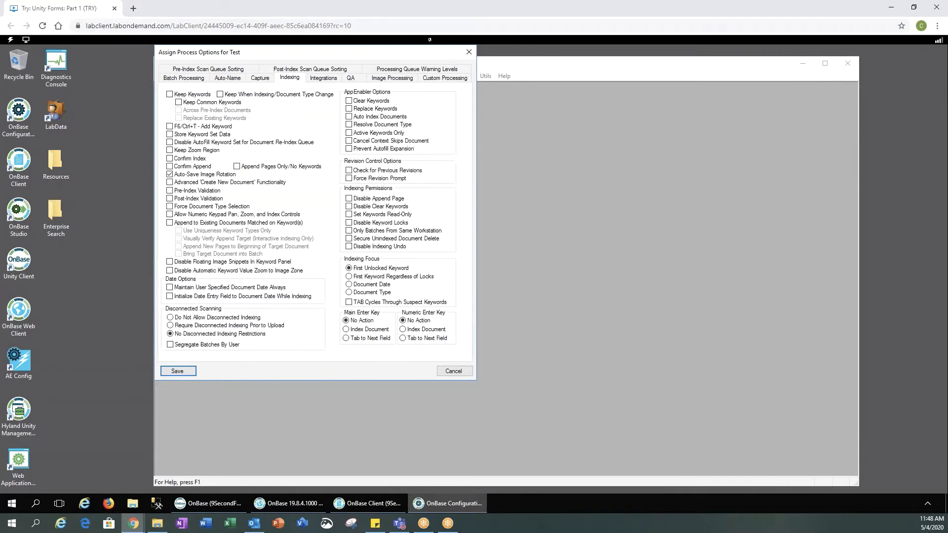
mouse_move(323, 81)
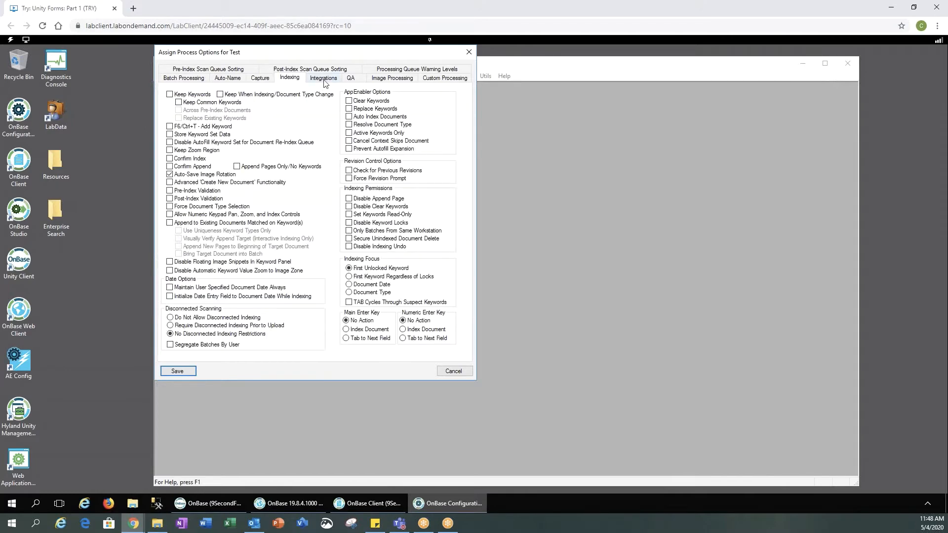
click(349, 77)
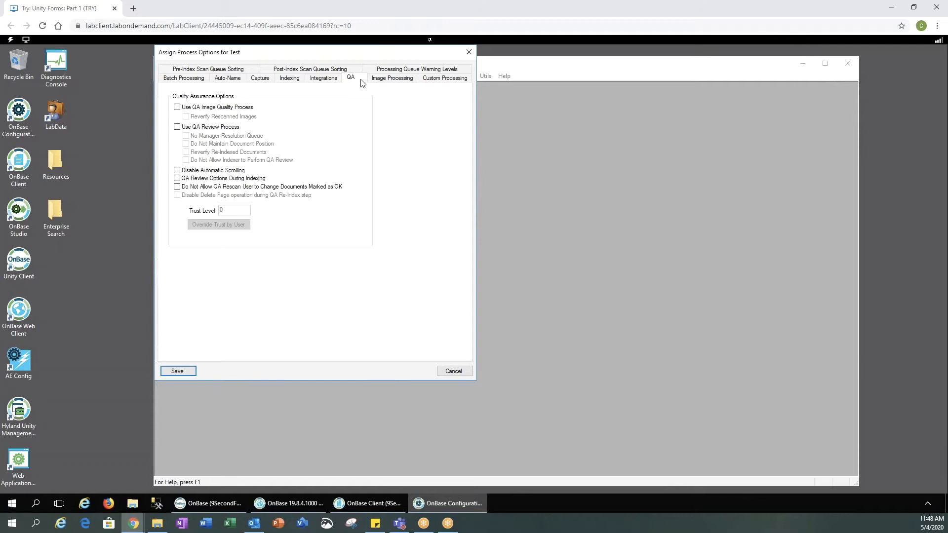
click(391, 77)
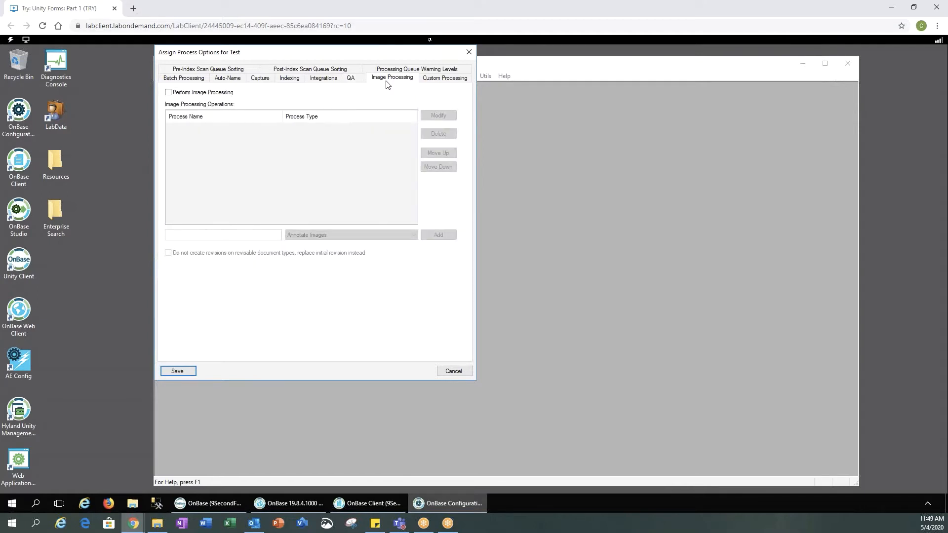
click(445, 78)
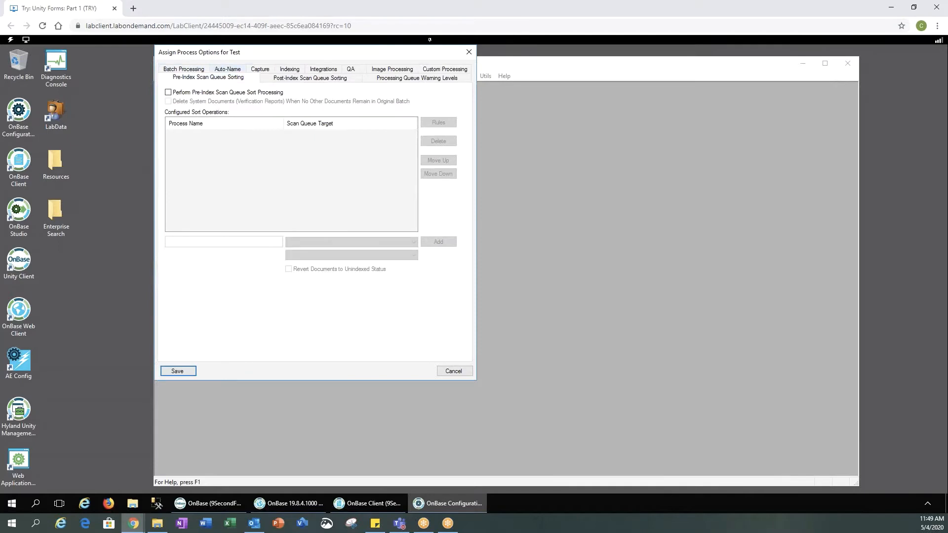
mouse_move(296, 108)
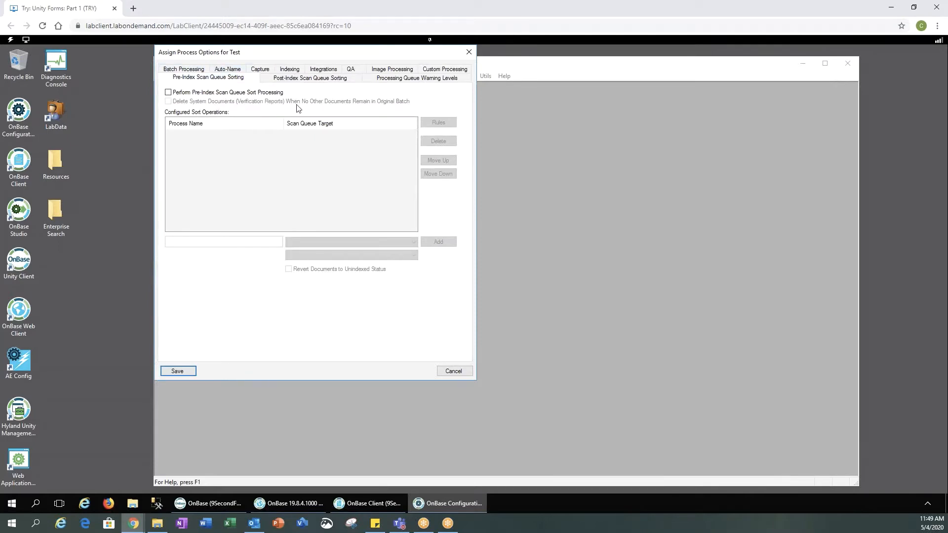
click(310, 77)
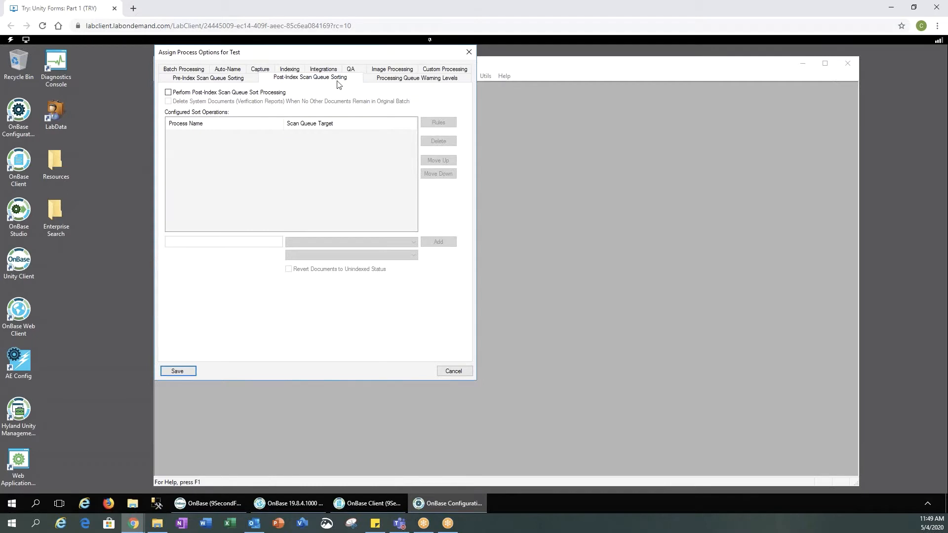
Check the Processing Queue Warning Levels tab, then save the Test queue's process options
click(415, 78)
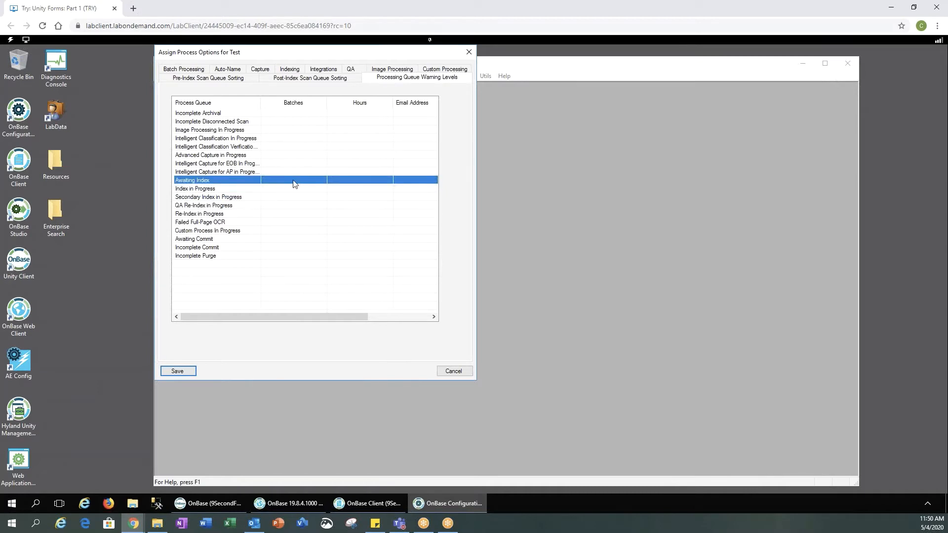
mouse_move(396, 175)
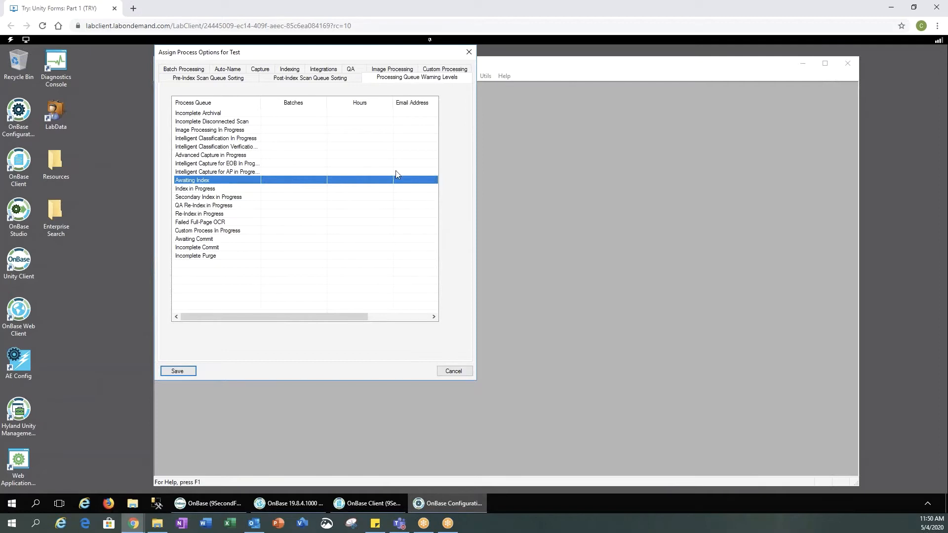
mouse_move(417, 184)
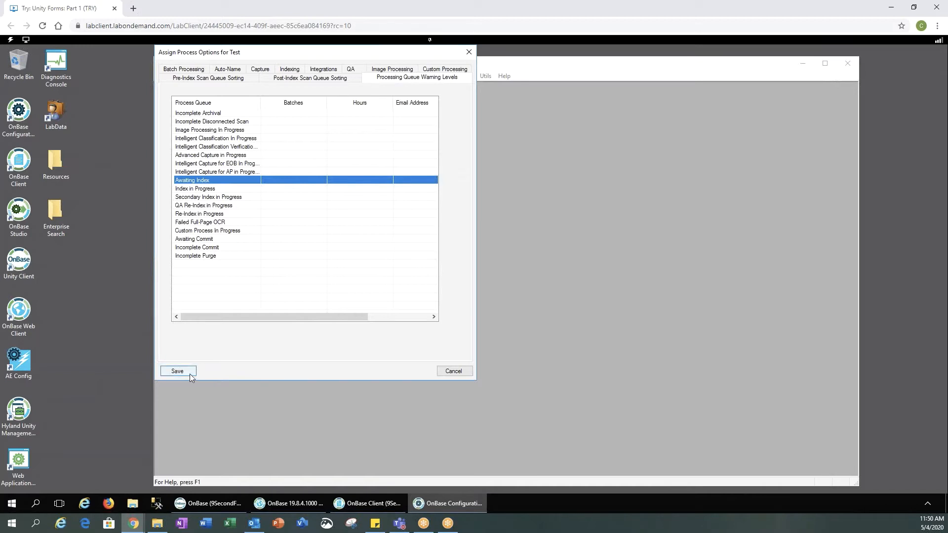
click(177, 371)
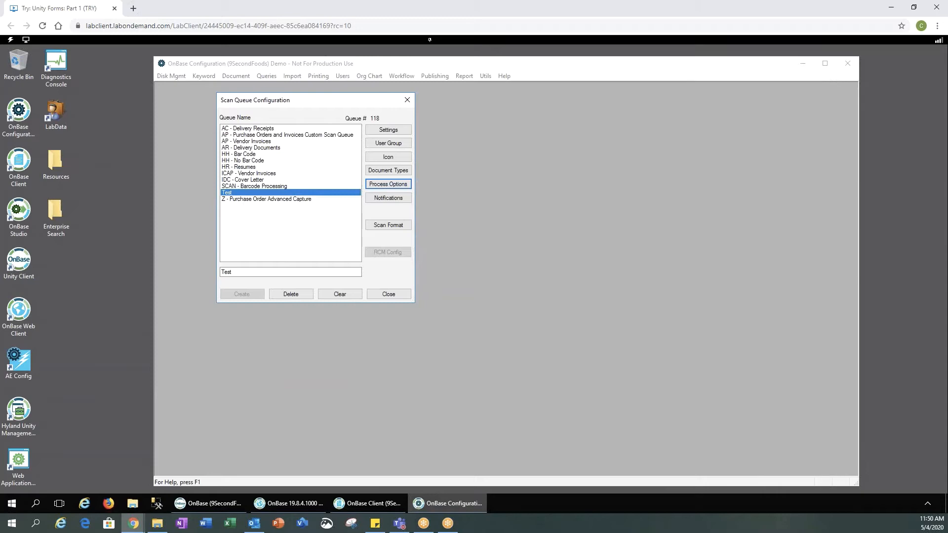
In Unity Client, open Batch Scanning with the AP - Vendor Invoices queue selected
click(208, 503)
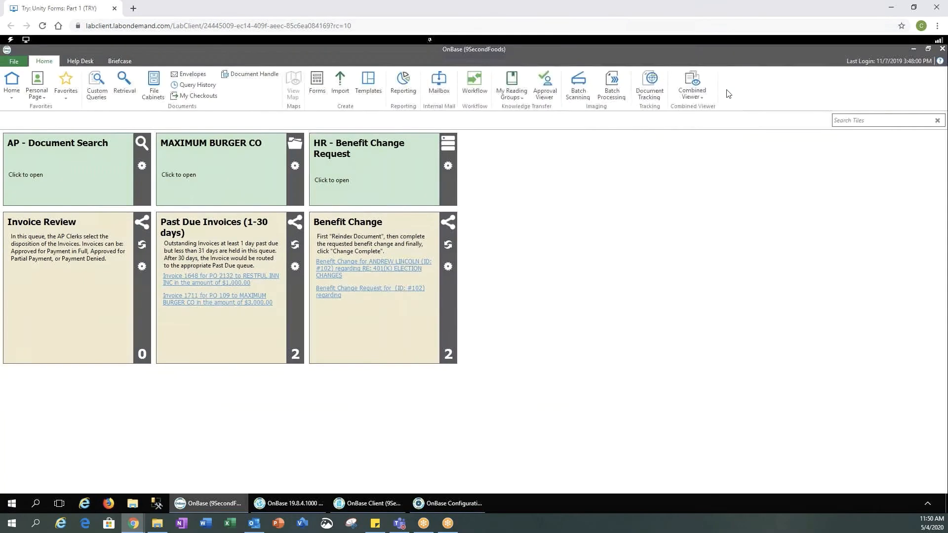
mouse_move(577, 84)
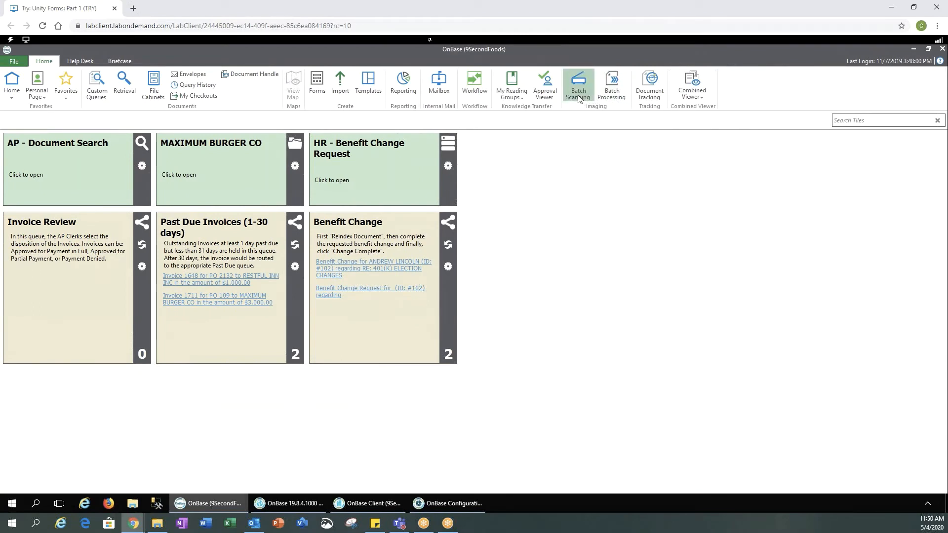
click(576, 85)
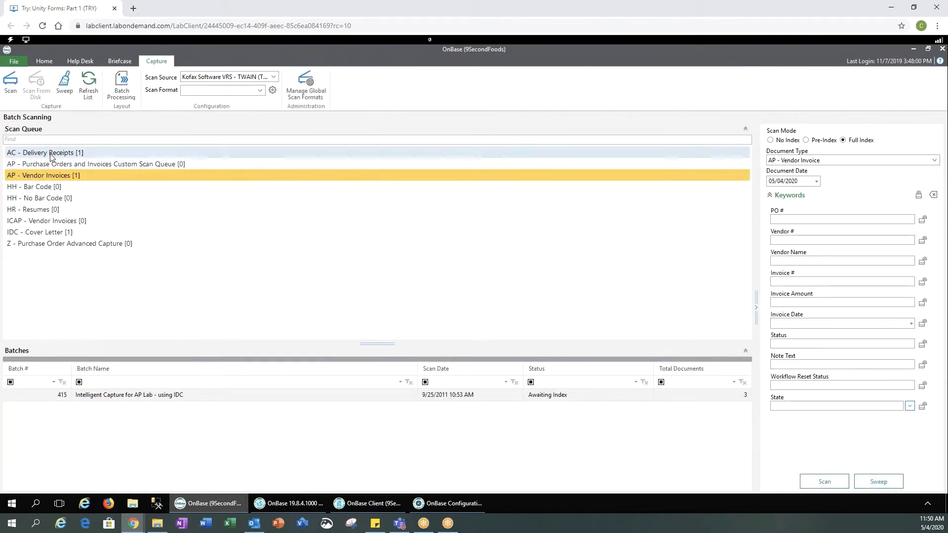
click(45, 153)
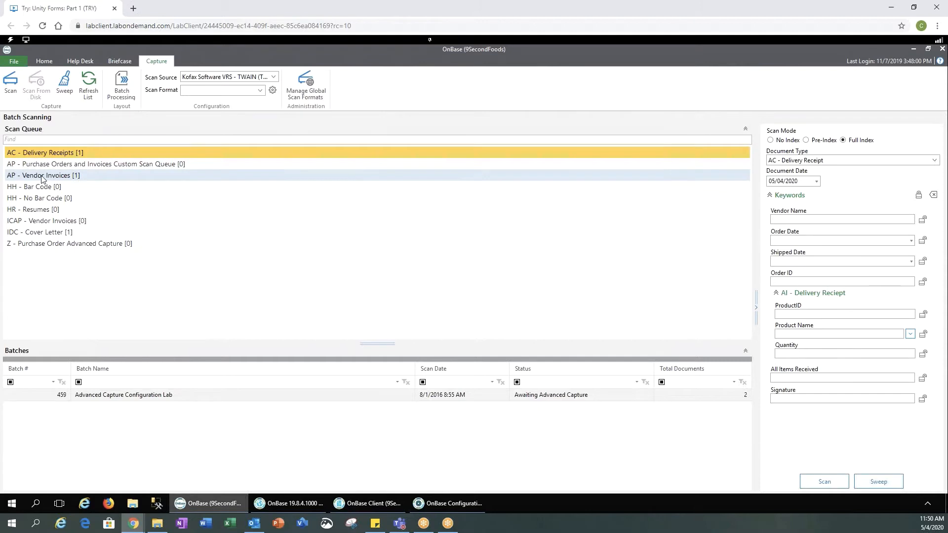
click(42, 175)
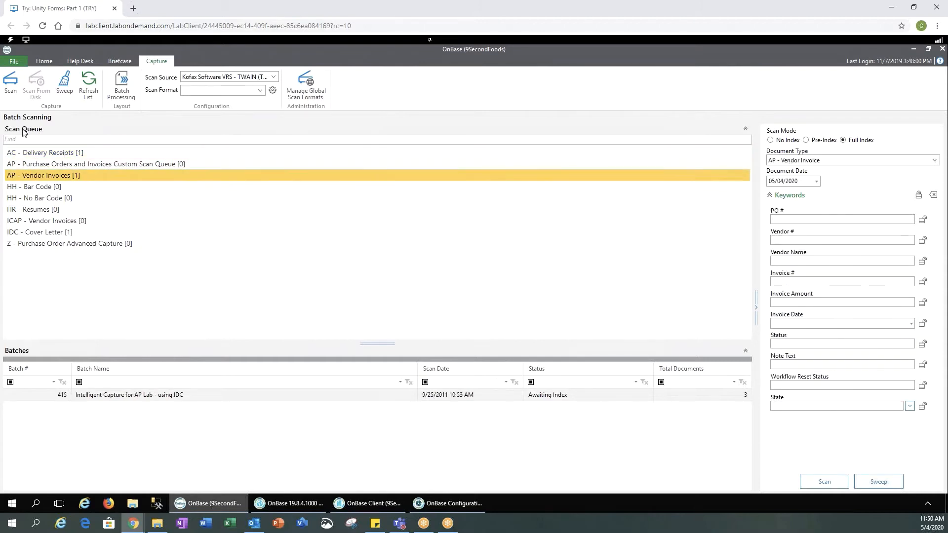
mouse_move(859, 147)
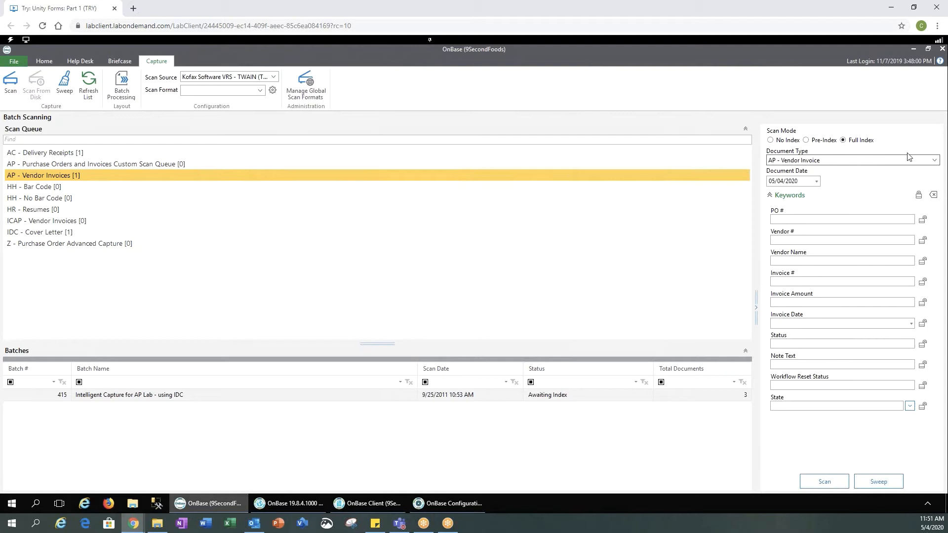
click(852, 160)
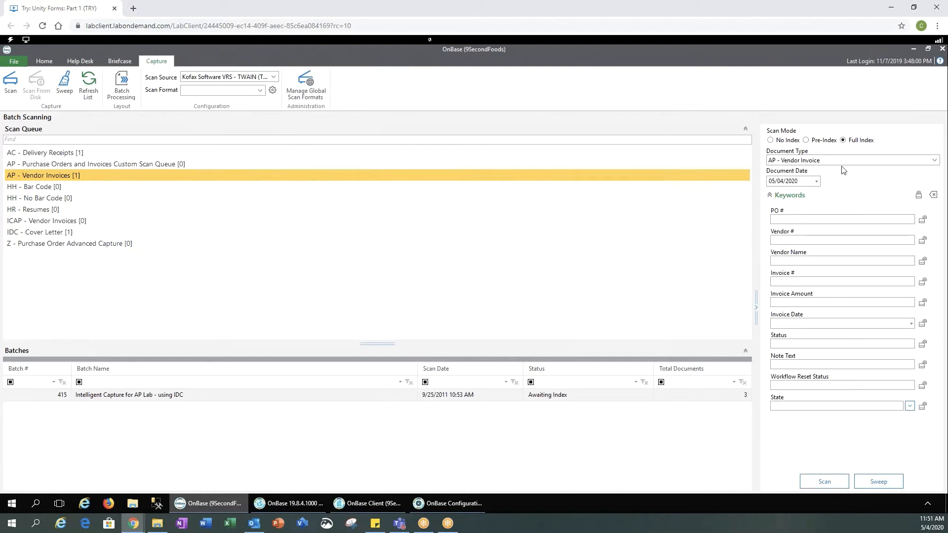
click(841, 219)
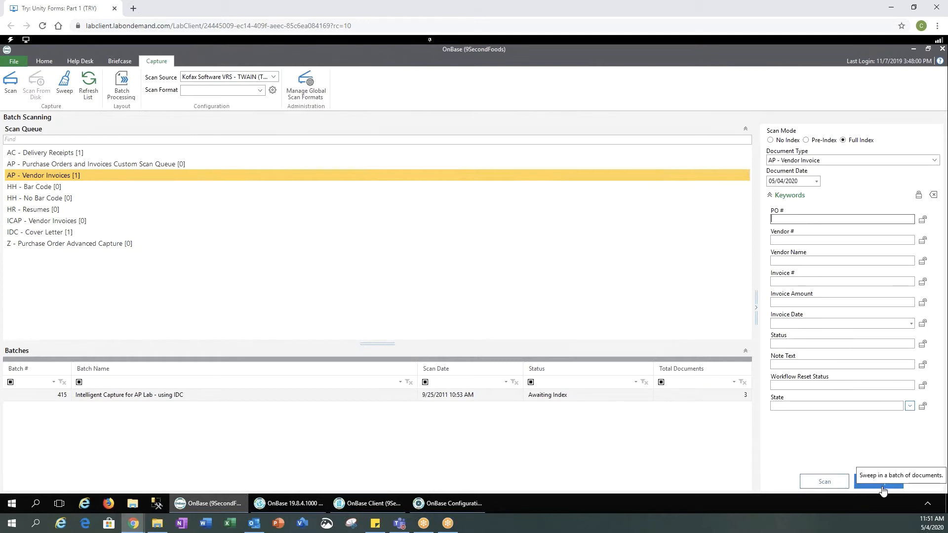
mouse_move(879, 451)
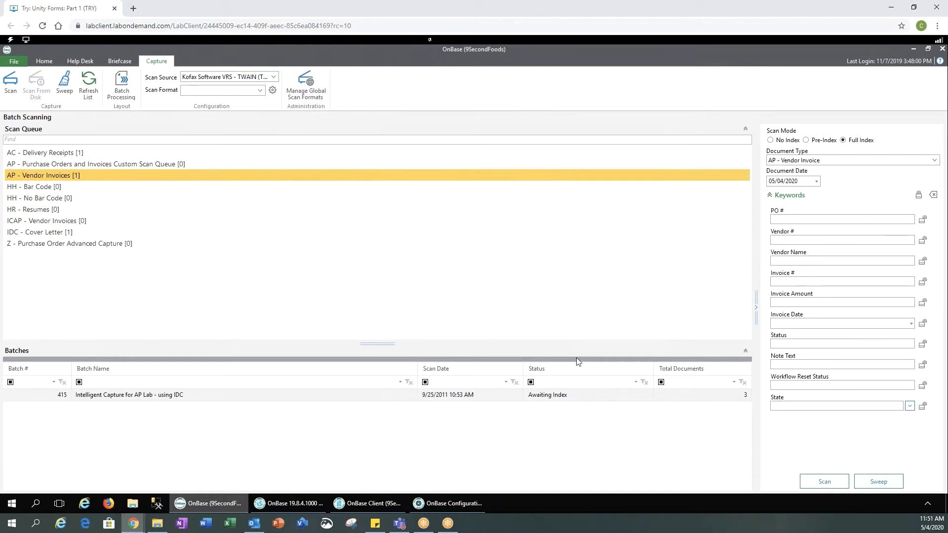
mouse_move(354, 458)
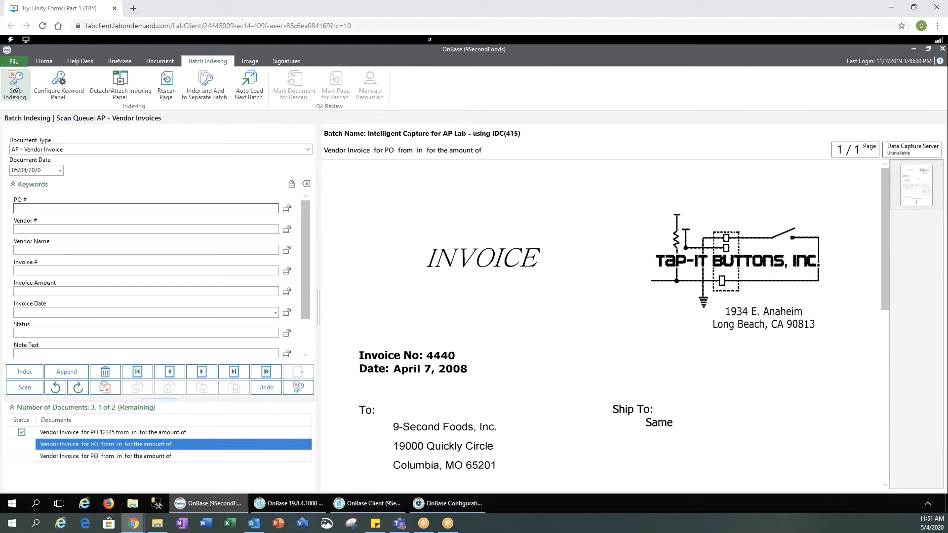
Stop and save the current batch, then bring up indexing actions for AP - Vendor Invoices
click(15, 85)
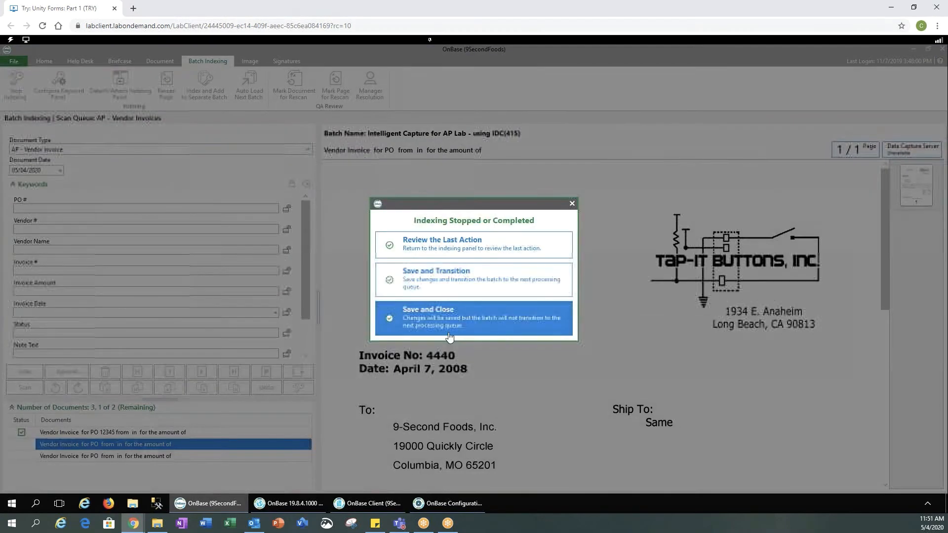
click(473, 317)
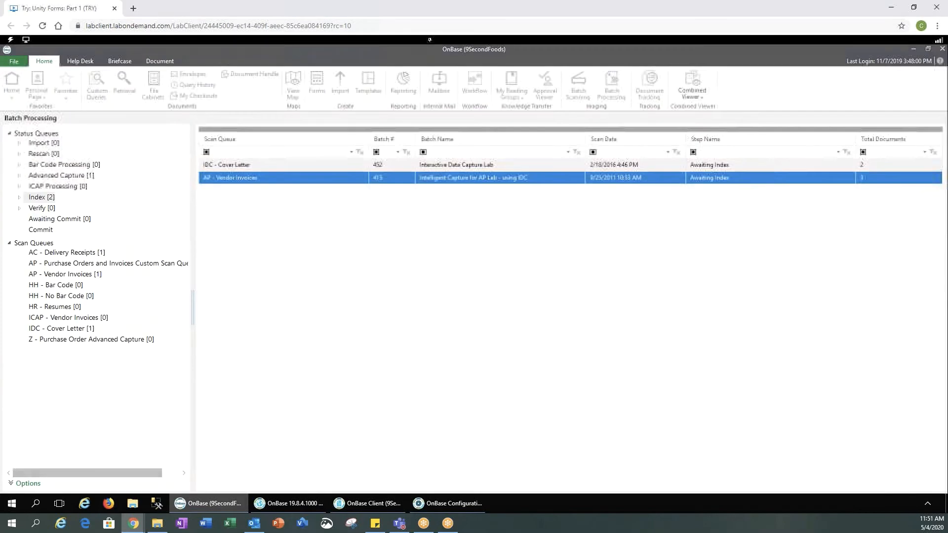
click(210, 62)
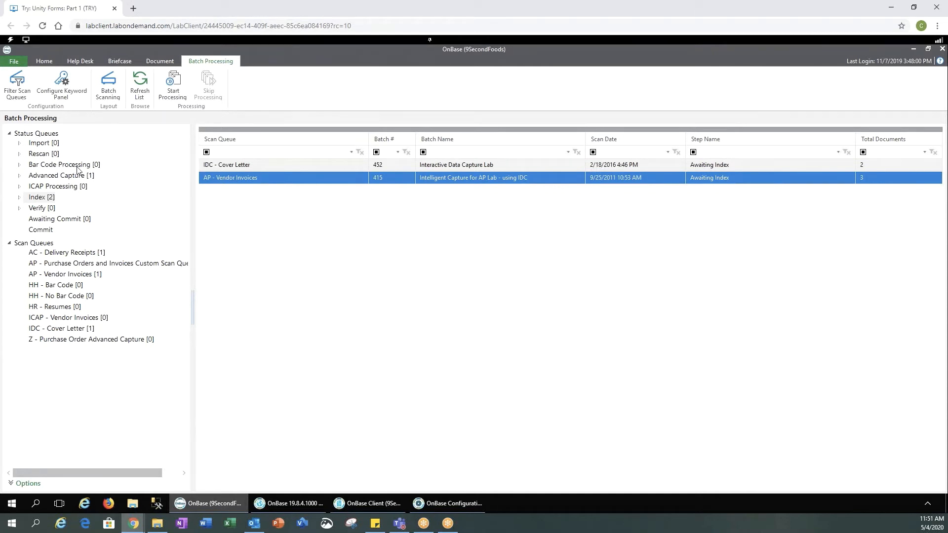
mouse_move(76, 212)
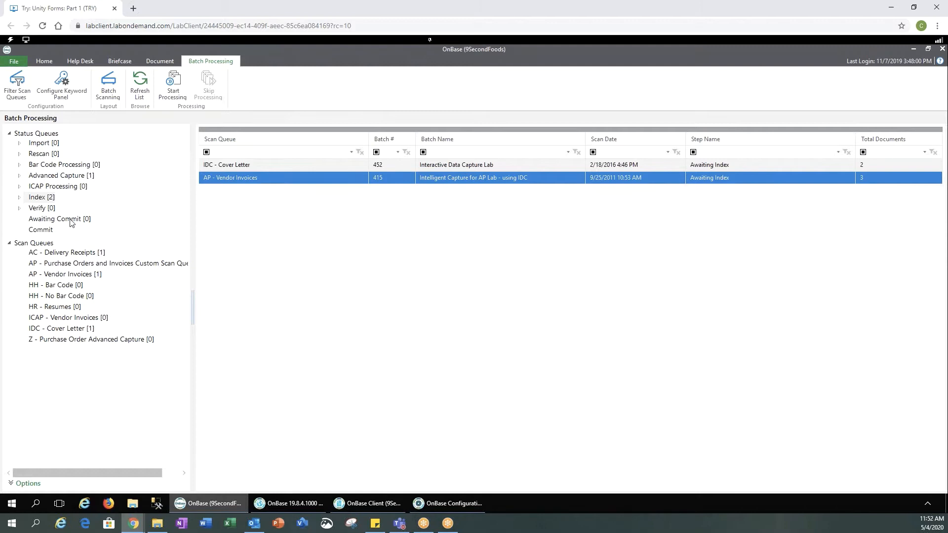
mouse_move(360, 314)
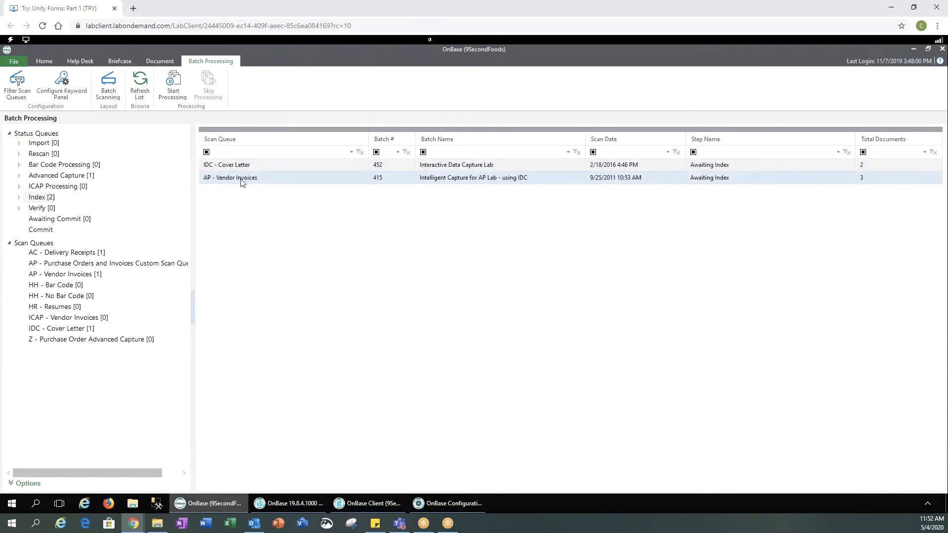
right_click(242, 178)
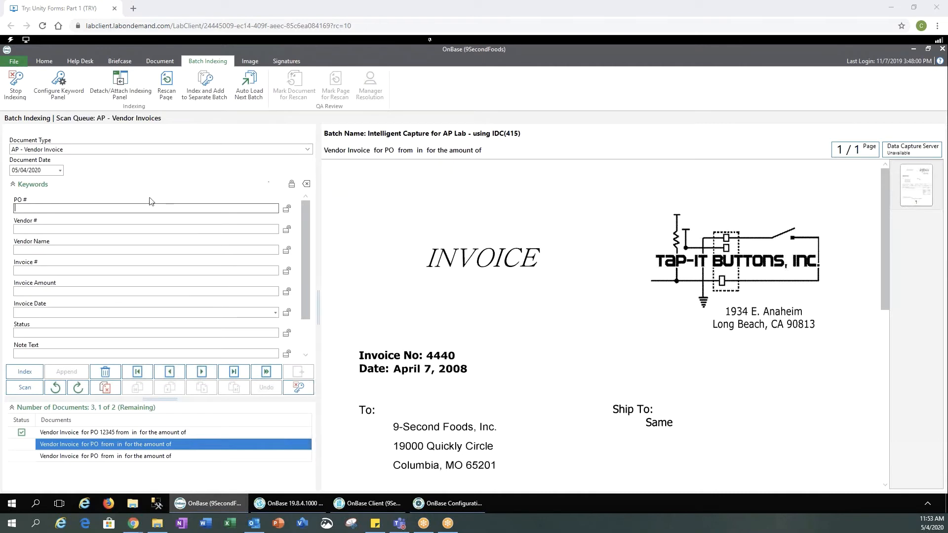
Index the second vendor invoice with PO # 12351, then stop indexing
text(1)
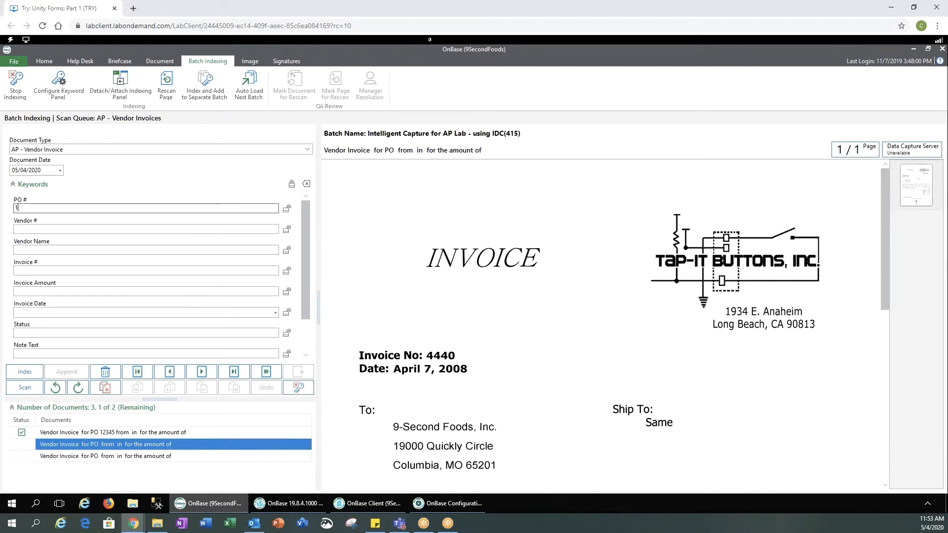
text(2351)
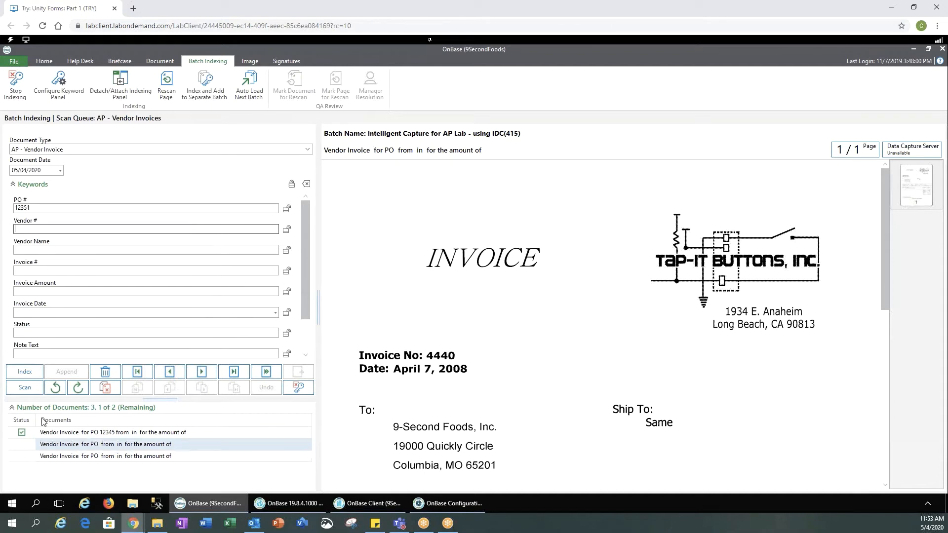
click(105, 444)
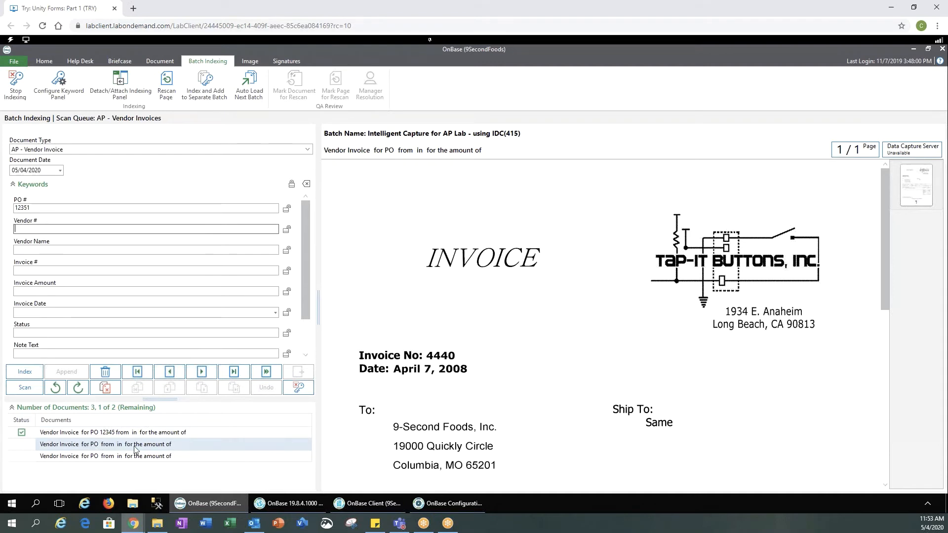
click(105, 445)
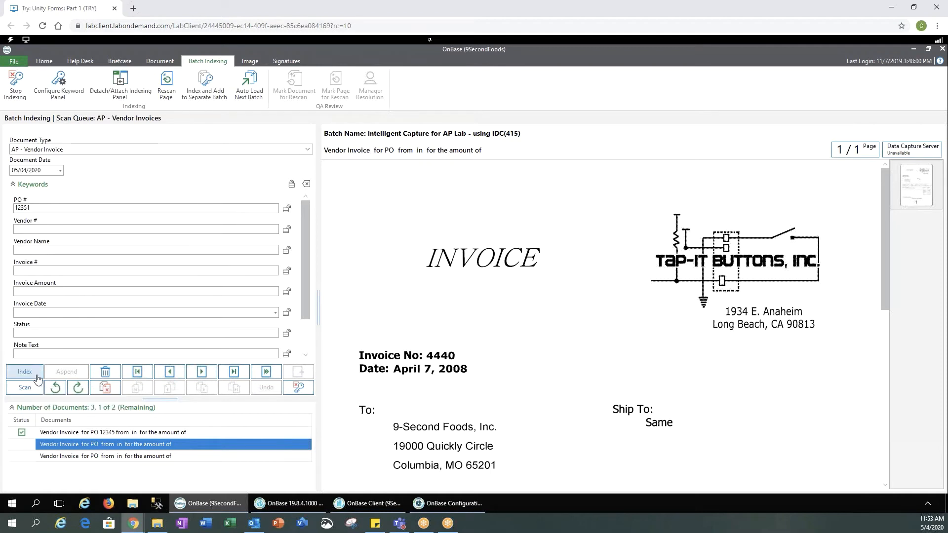
click(25, 371)
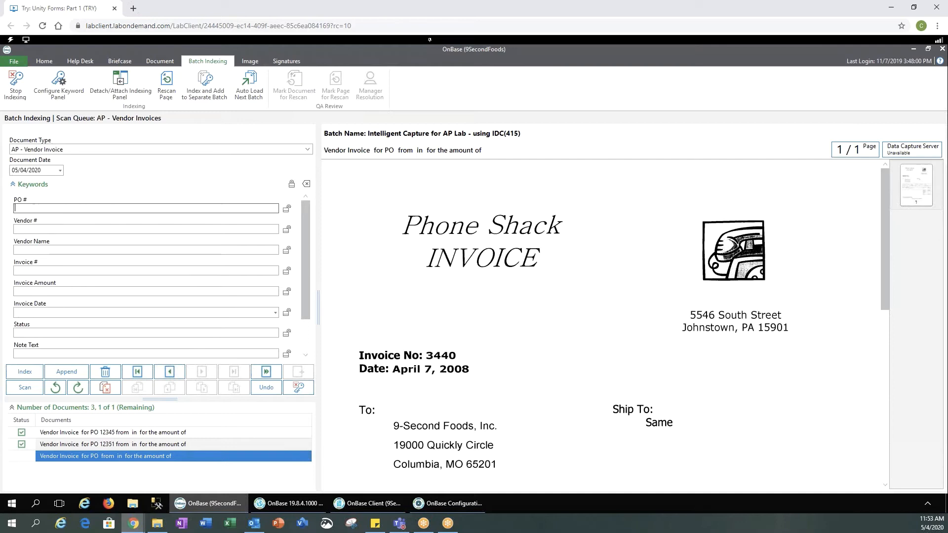
mouse_move(15, 83)
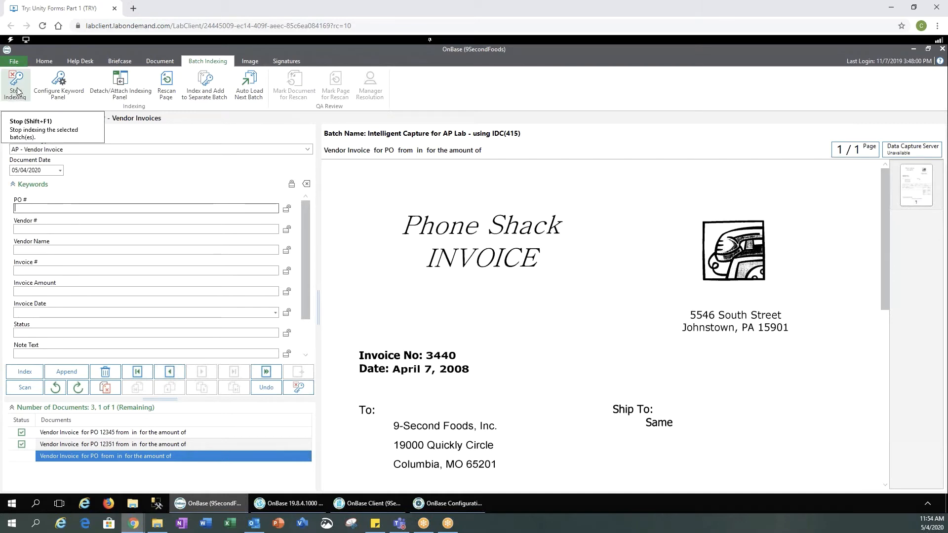
click(14, 84)
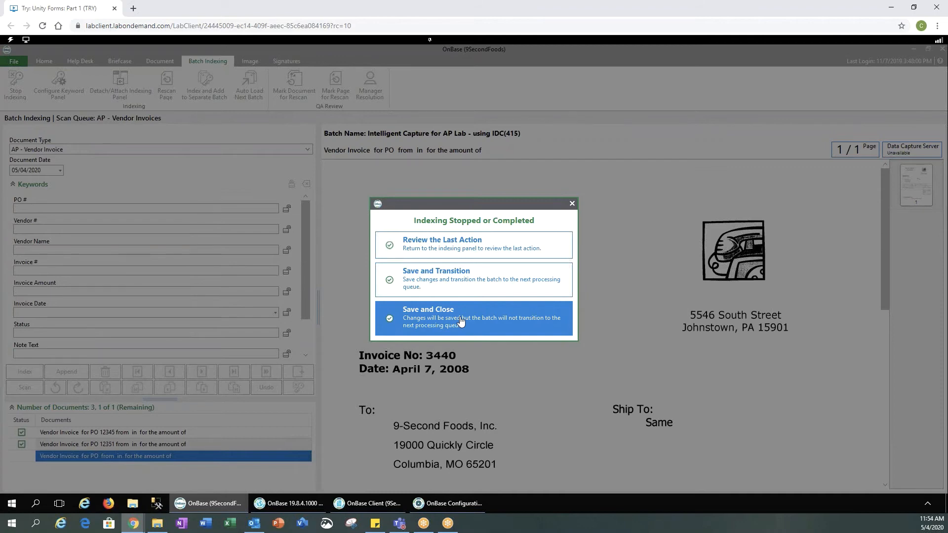
Save and close the Vendor Invoices batch and return to the Home ribbon
click(473, 317)
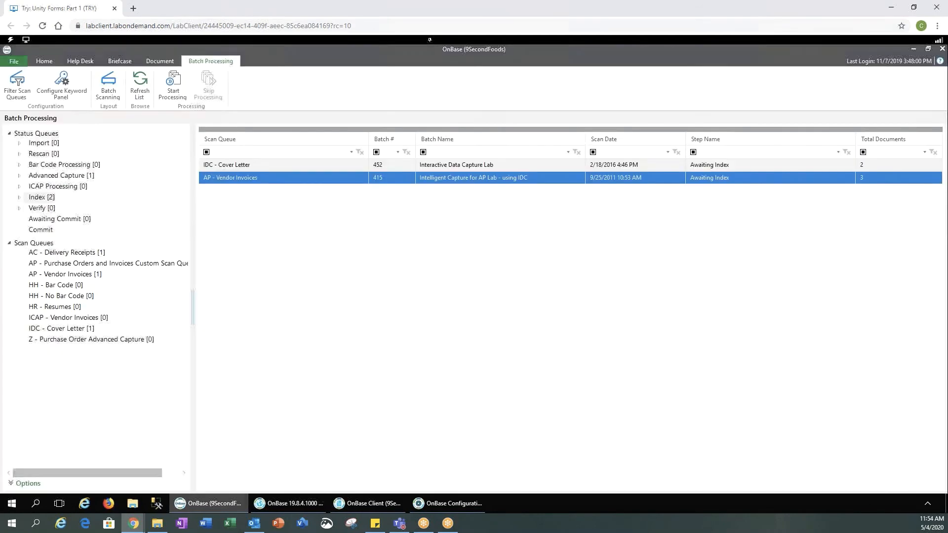
mouse_move(422, 295)
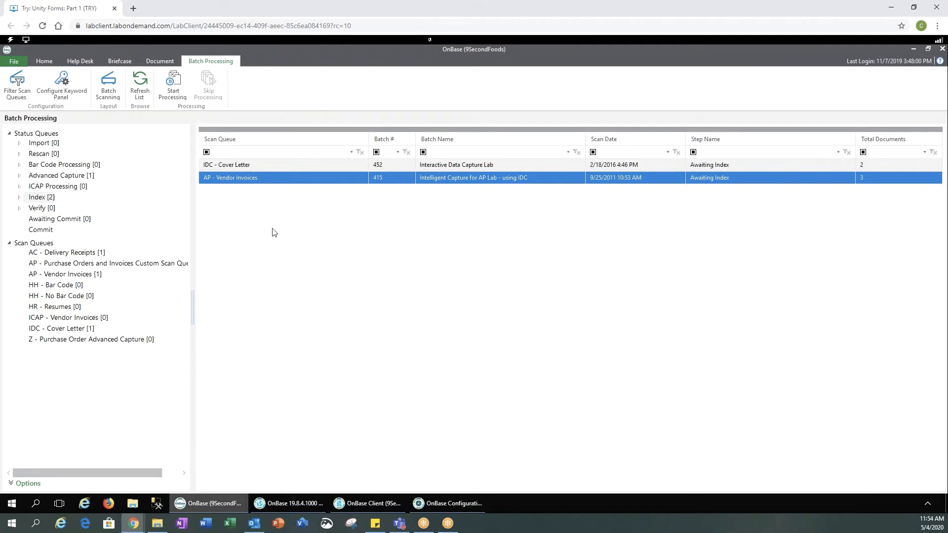
mouse_move(43, 61)
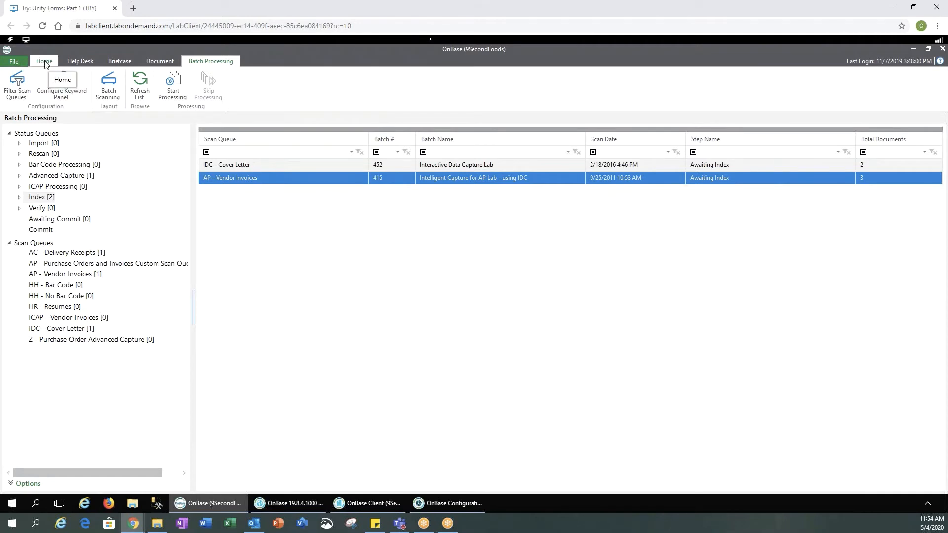
click(44, 61)
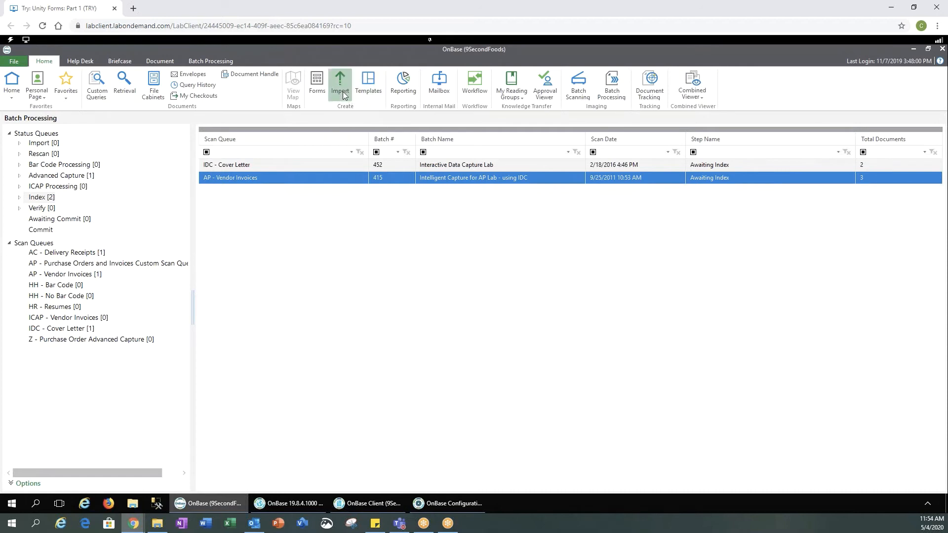
Load hyland_desktop_wallpaper_1920x1080.jpg for import with document type HR - Cover Letter
click(339, 83)
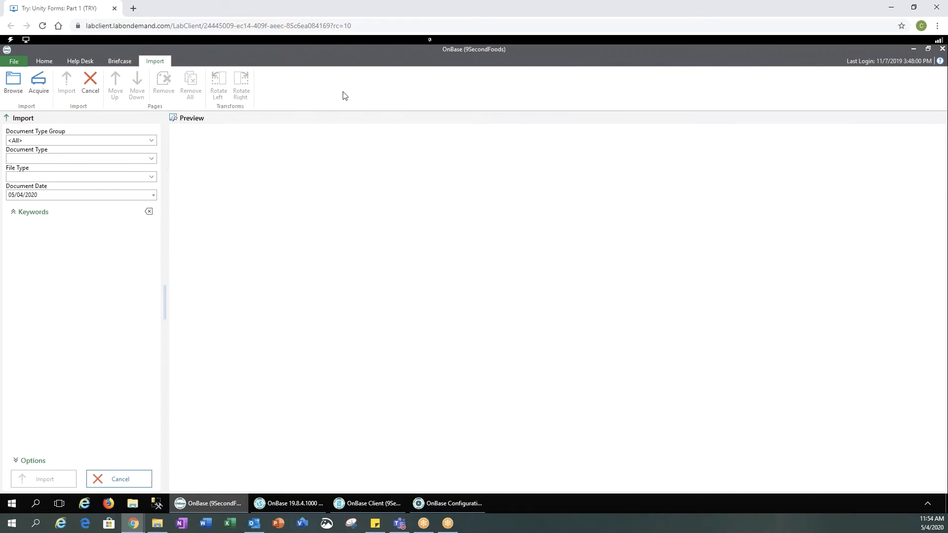
mouse_move(463, 230)
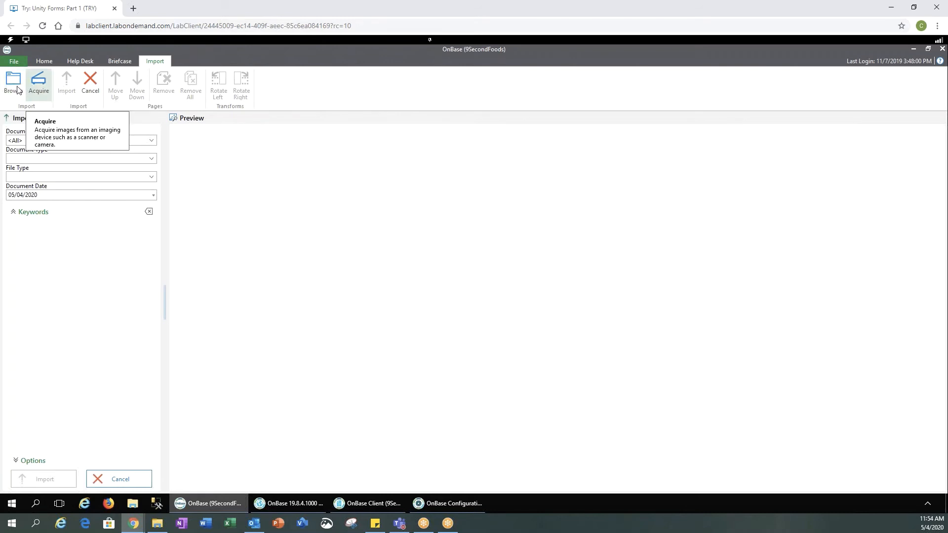
click(13, 84)
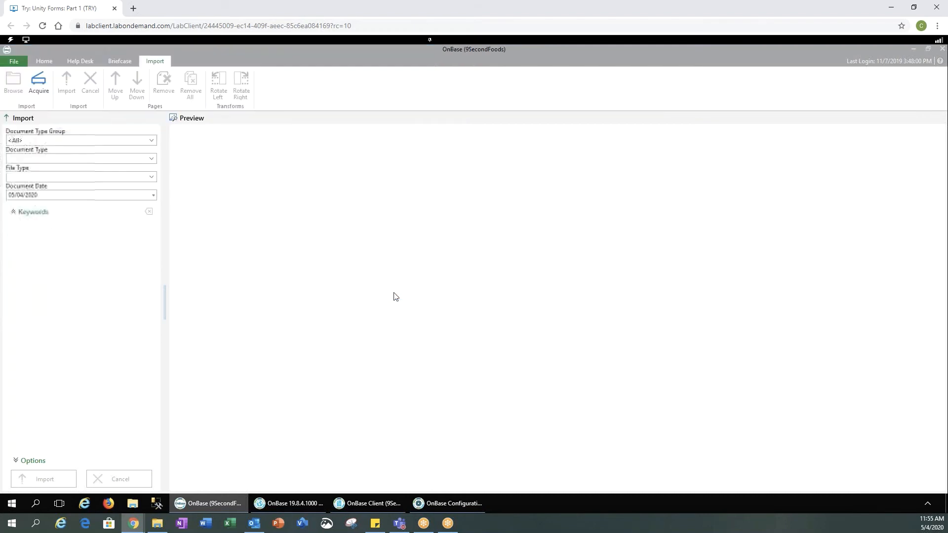
click(38, 84)
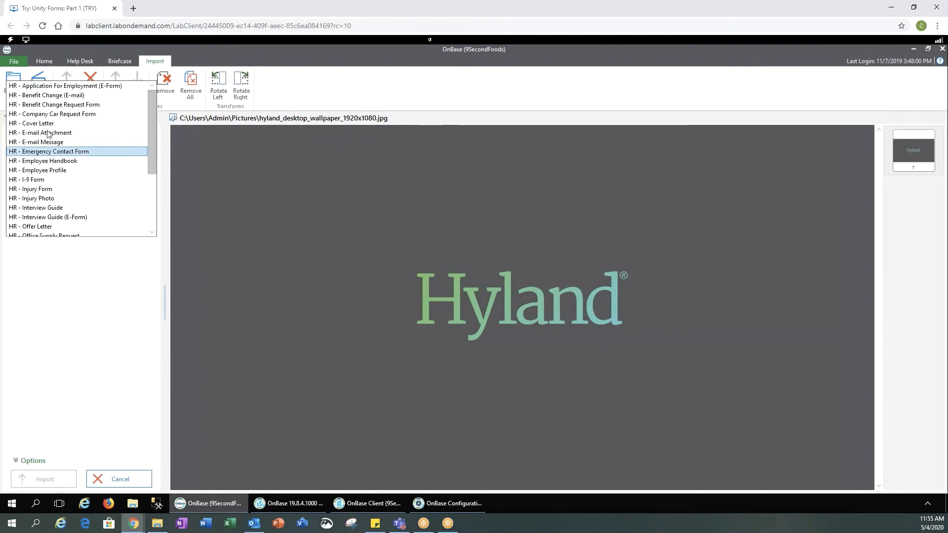
click(32, 124)
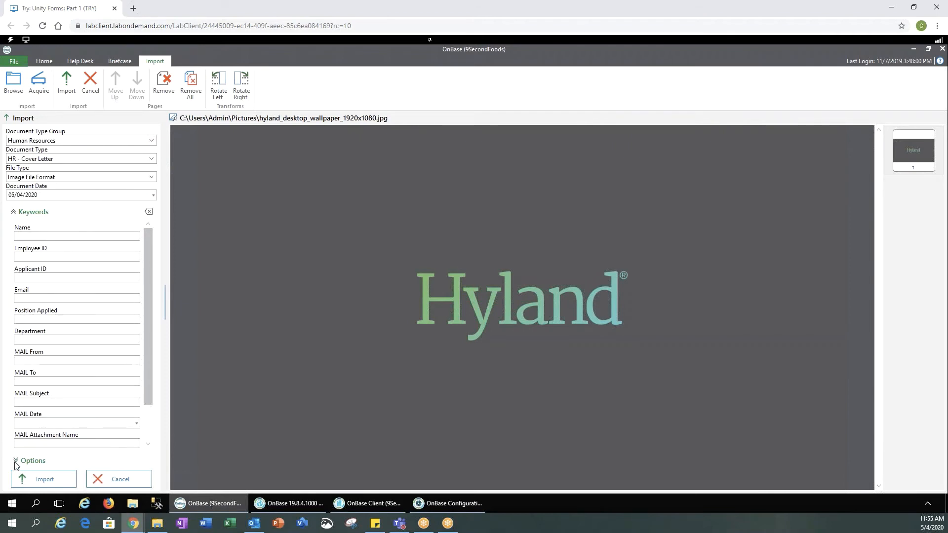
scroll(down, 3)
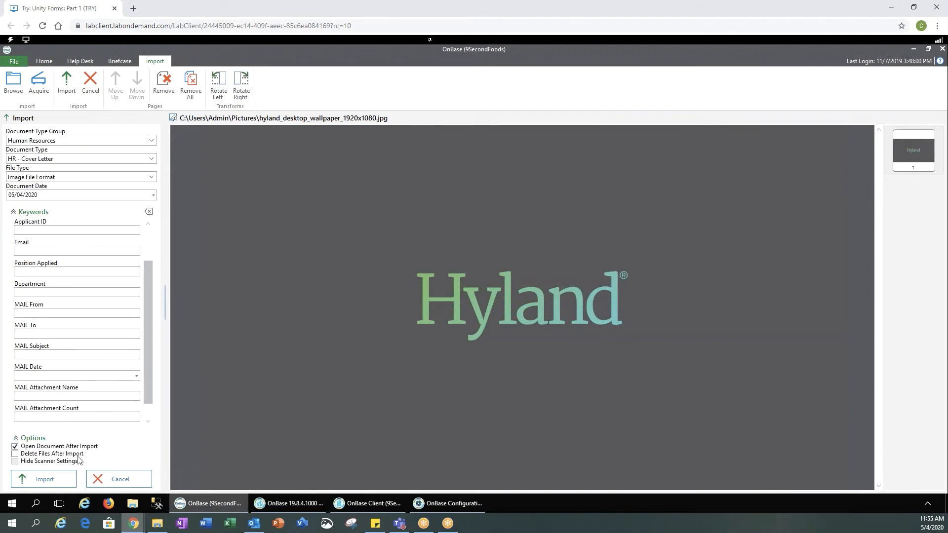
Import the wallpaper image as an HR - Cover Letter, then close its viewer
click(44, 479)
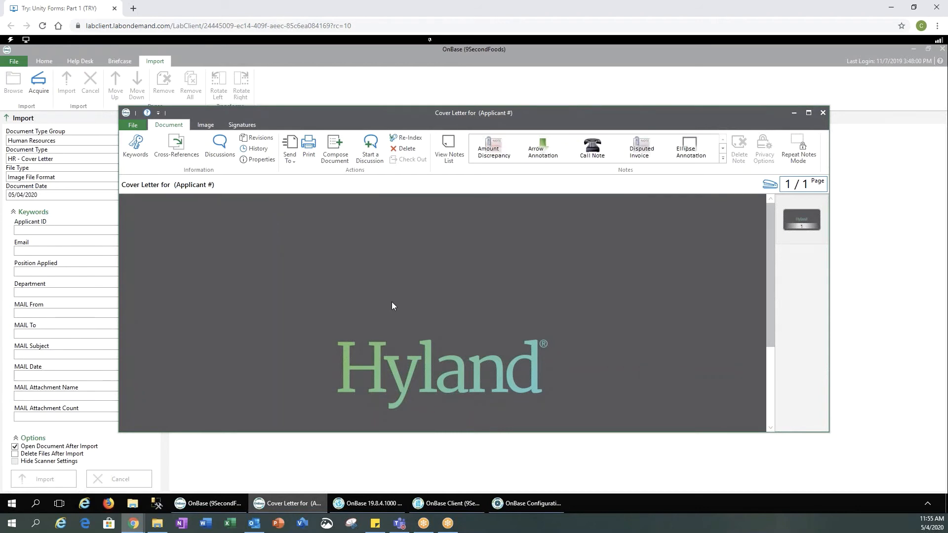
mouse_move(288, 290)
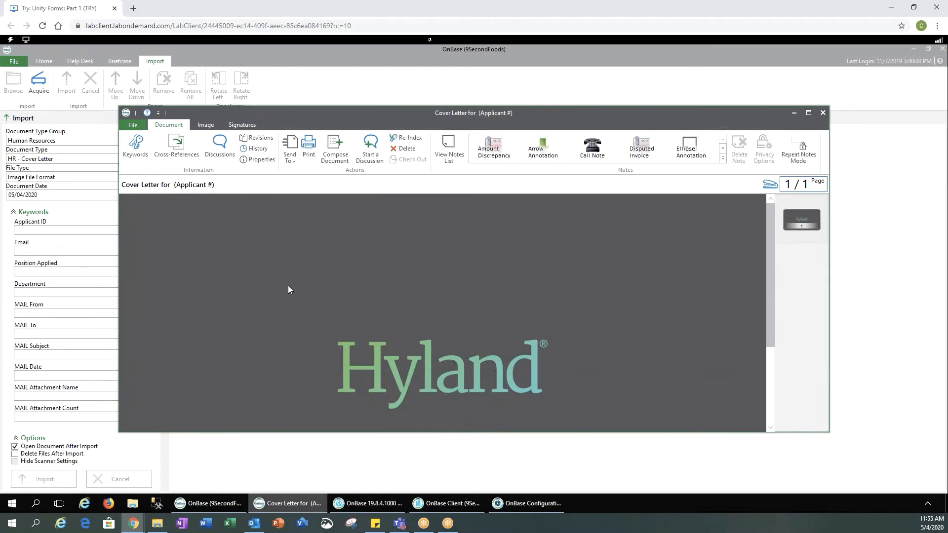
mouse_move(210, 239)
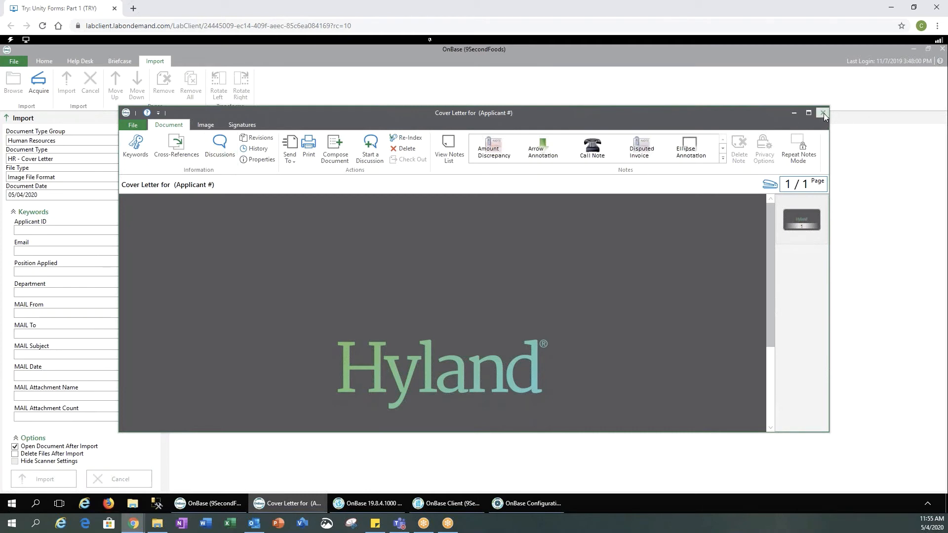
click(823, 113)
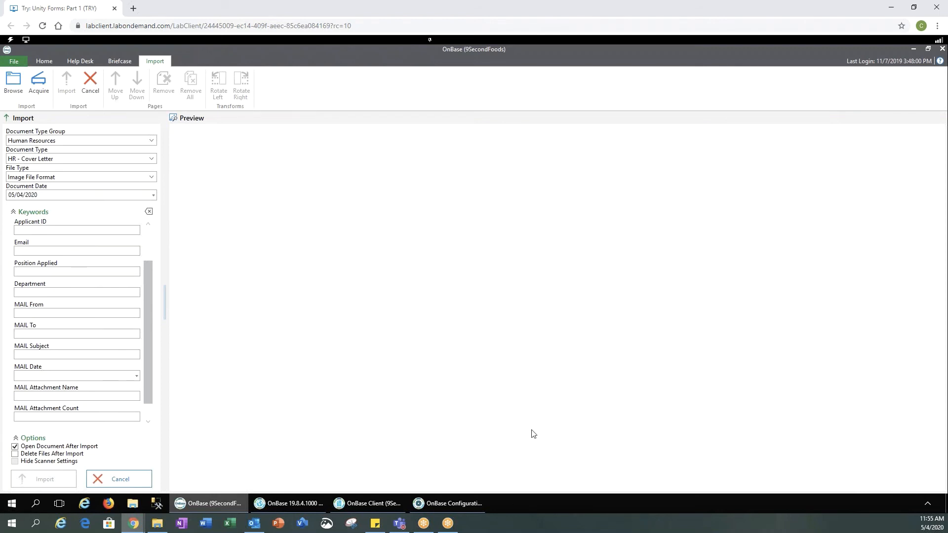
Open the AC - Delivery Receipts scan queue in OnBase Client's Scan/Index view
click(367, 503)
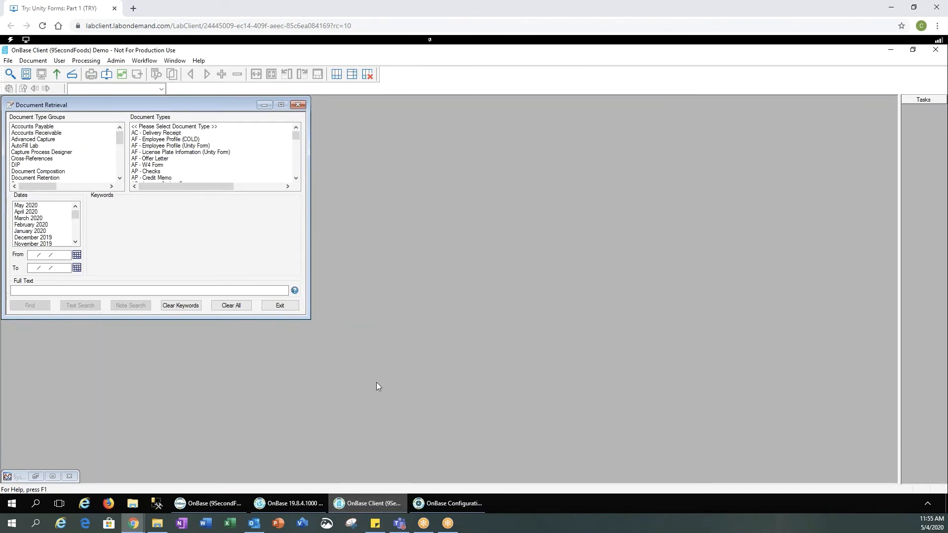
mouse_move(72, 74)
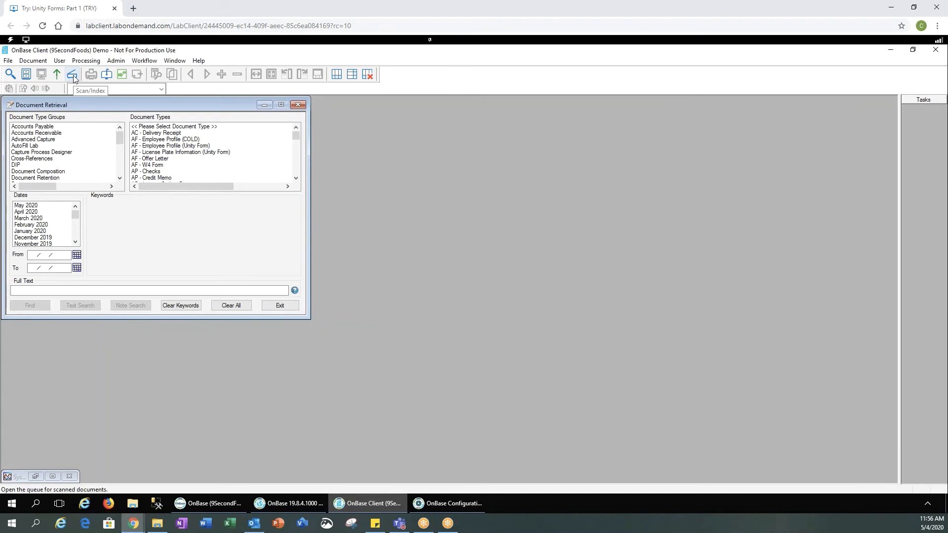
click(72, 74)
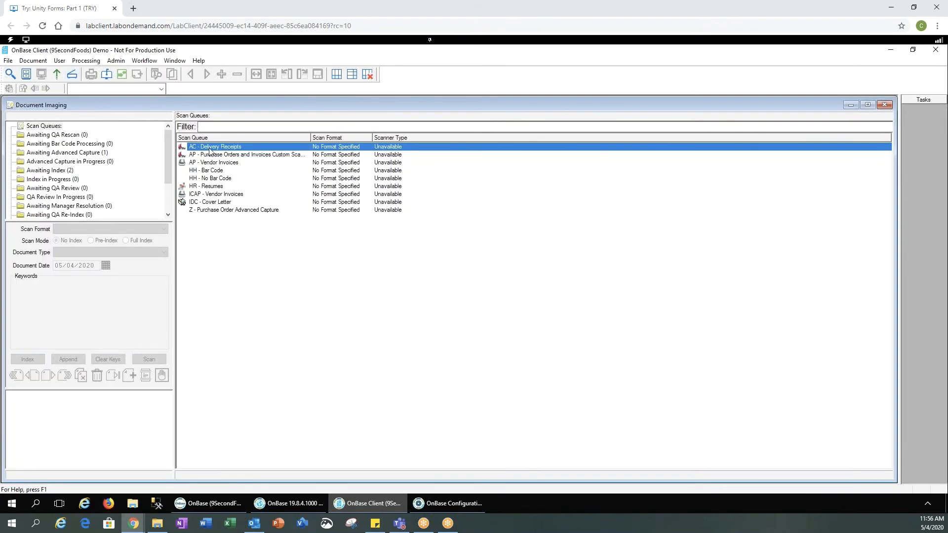
double_click(216, 146)
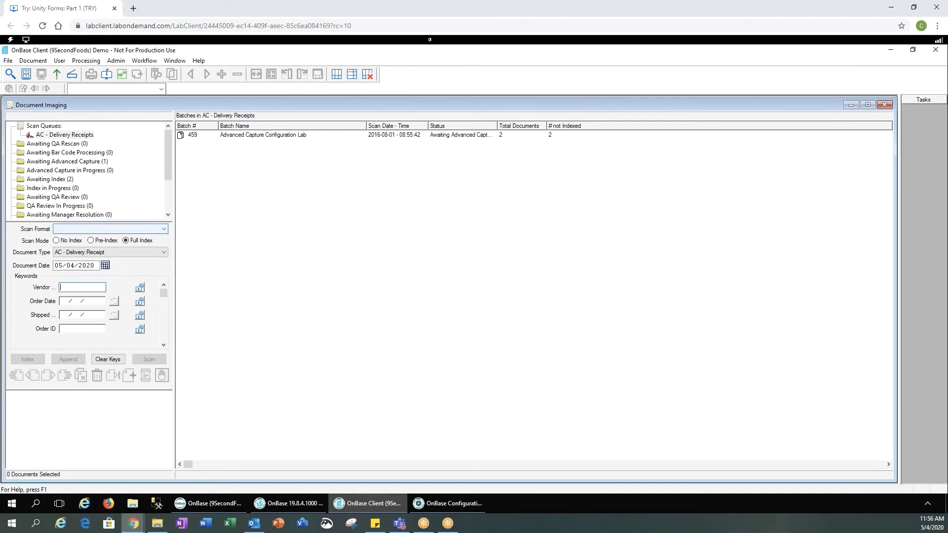
Set the AC - Delivery Receipts queue's scan format to sweep
click(164, 228)
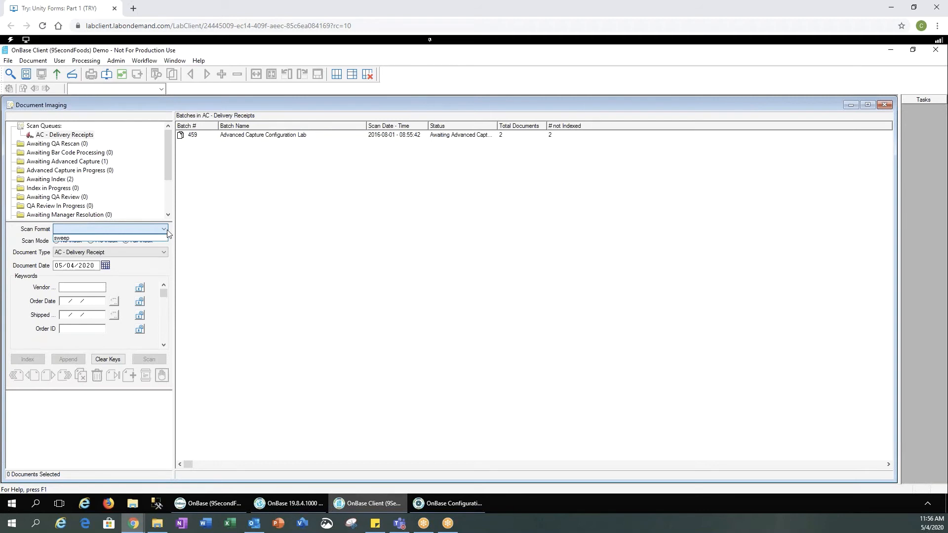
mouse_move(73, 236)
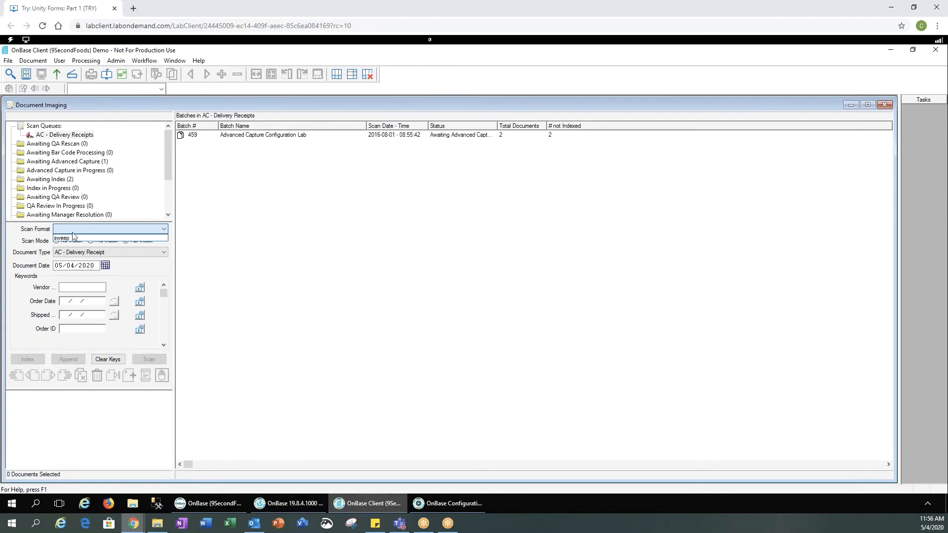
click(62, 229)
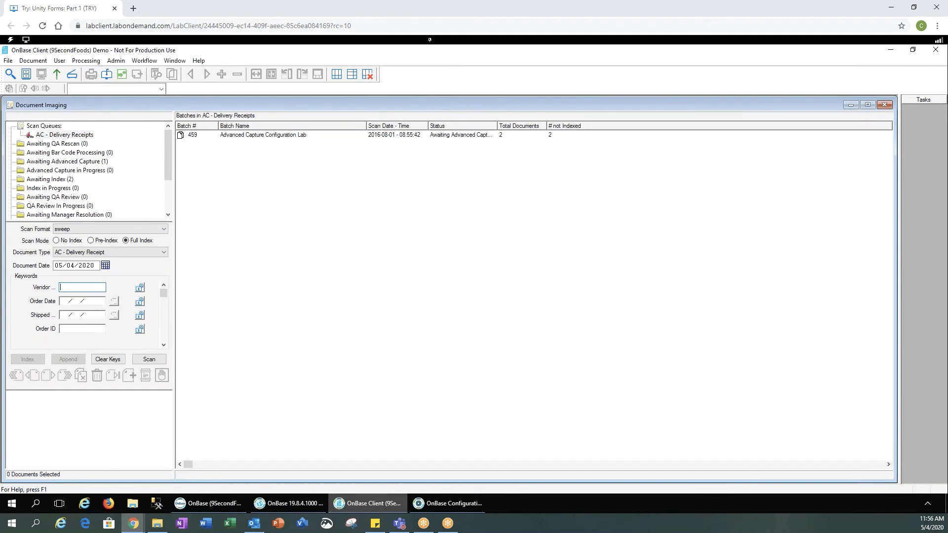
mouse_move(94, 164)
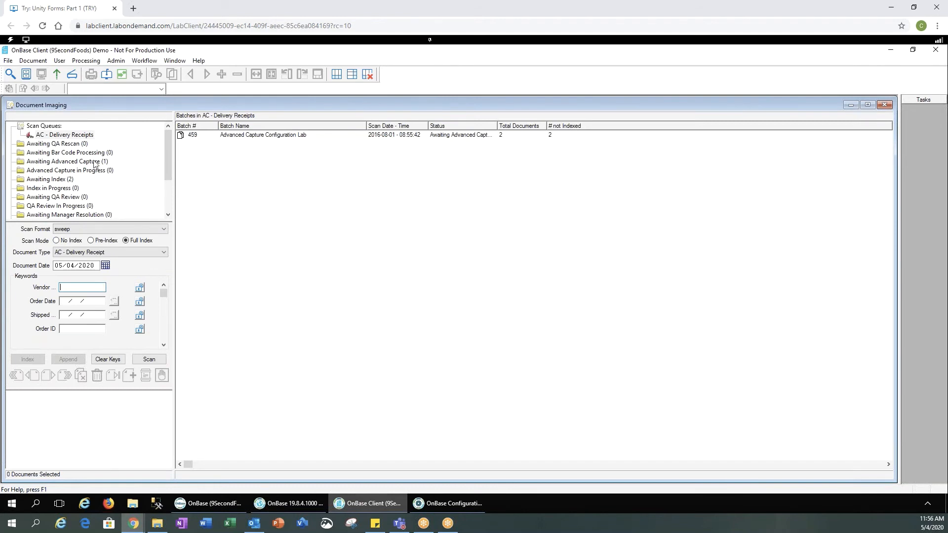
mouse_move(110, 169)
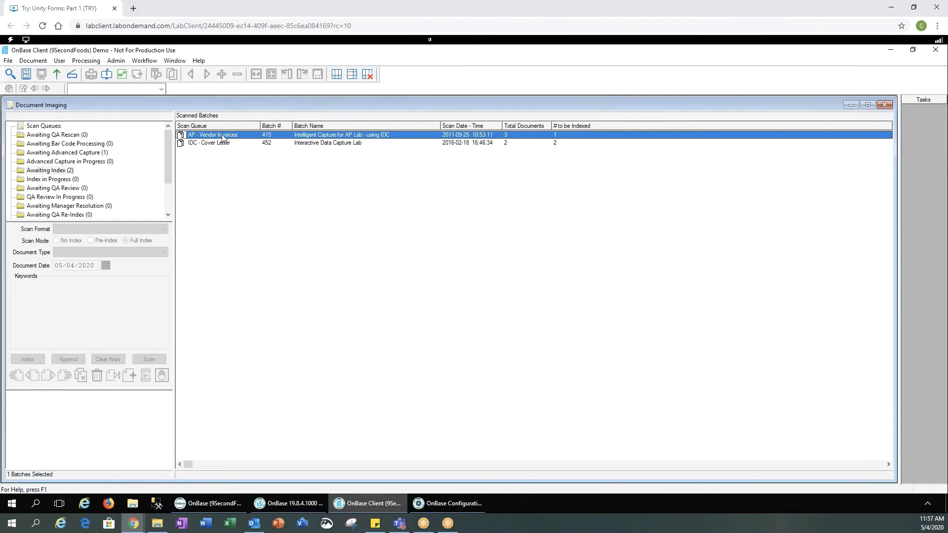
Stop indexing Vendor Invoices batch 415 after viewing the Phone Shack invoice
scroll(down, 3)
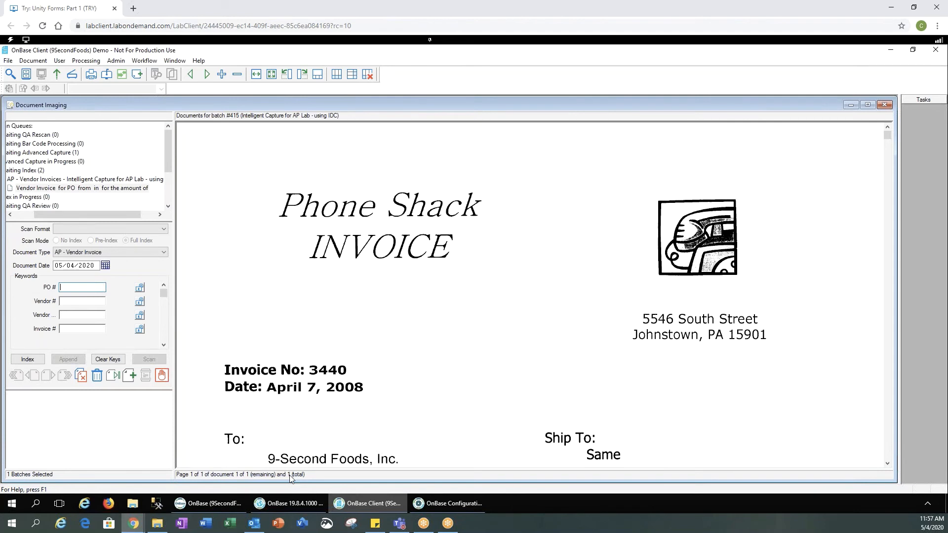
mouse_move(116, 272)
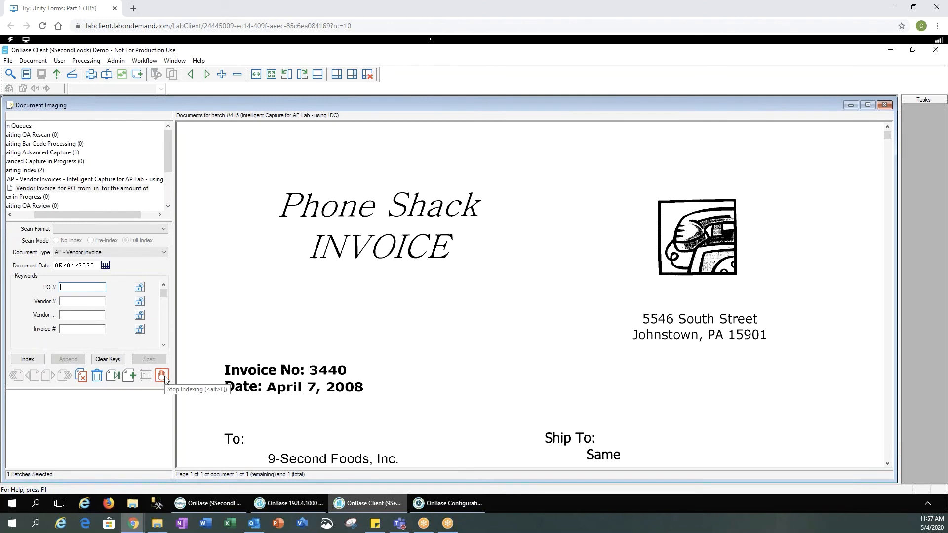
click(162, 374)
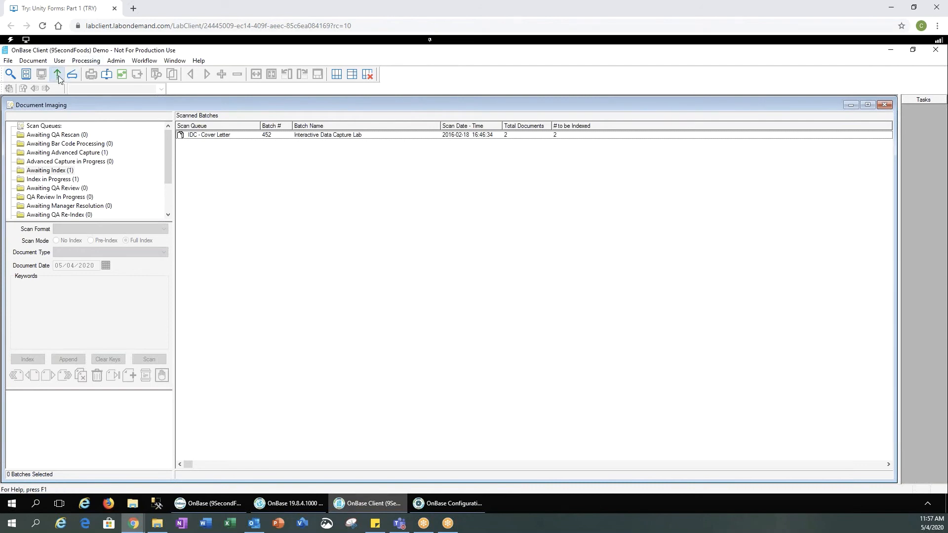
Import the Pictures wallpaper JPG as an AP - Partial Payment Record with PO # 1233263
click(57, 73)
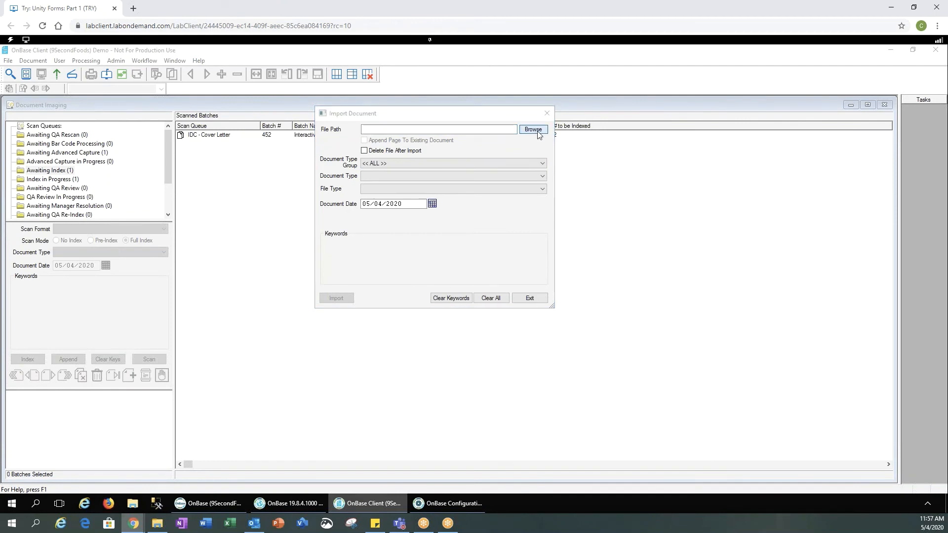
click(532, 129)
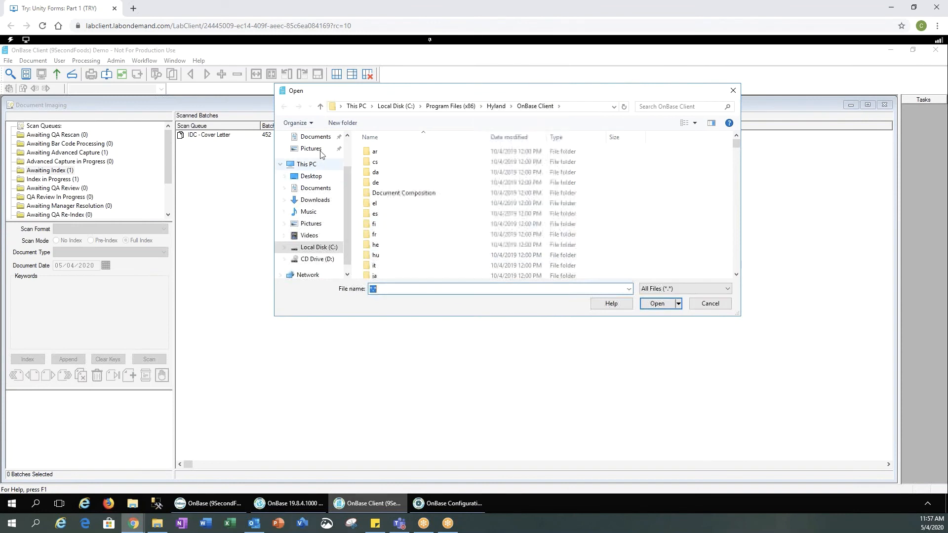
click(657, 304)
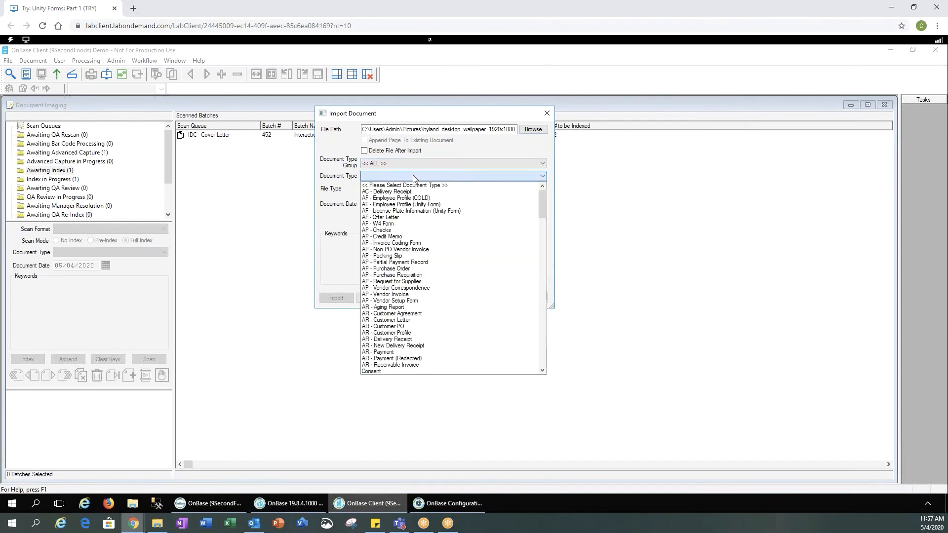
click(394, 262)
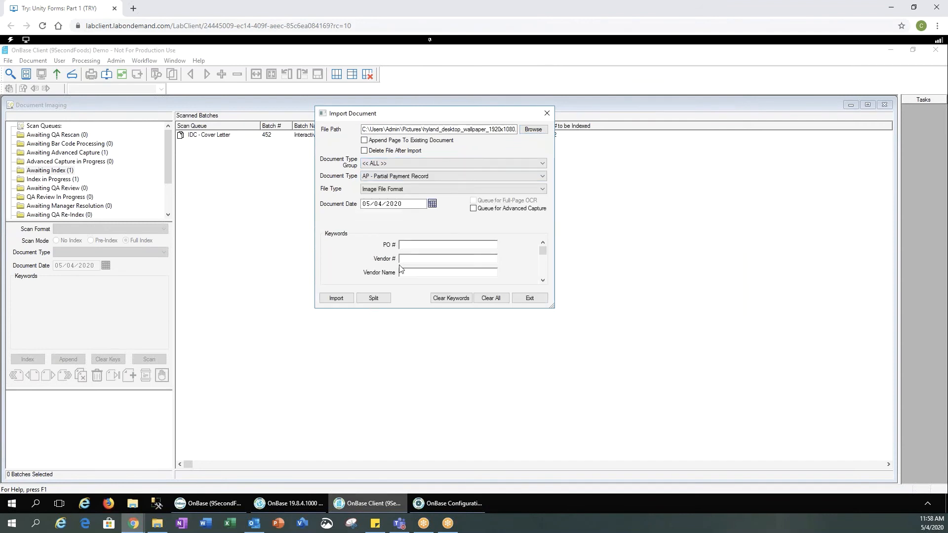
text(1233269)
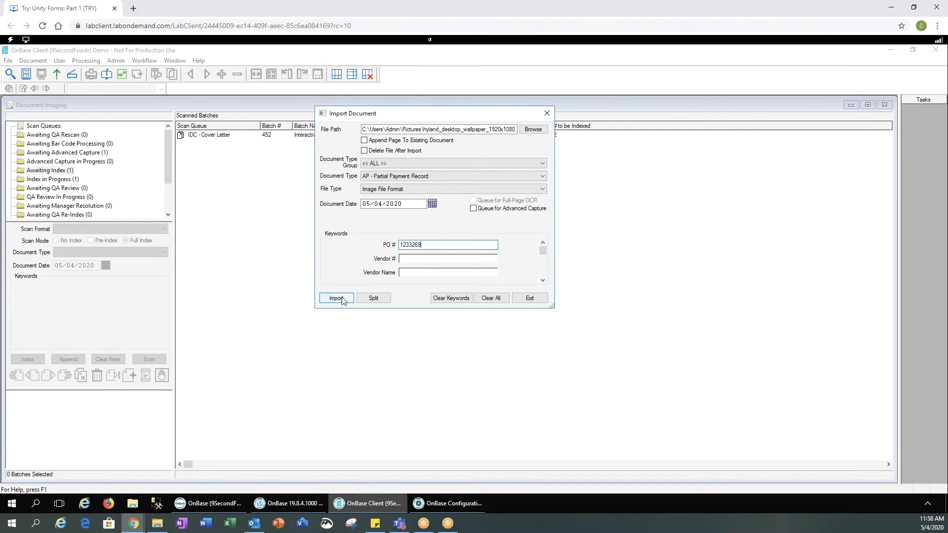
click(336, 298)
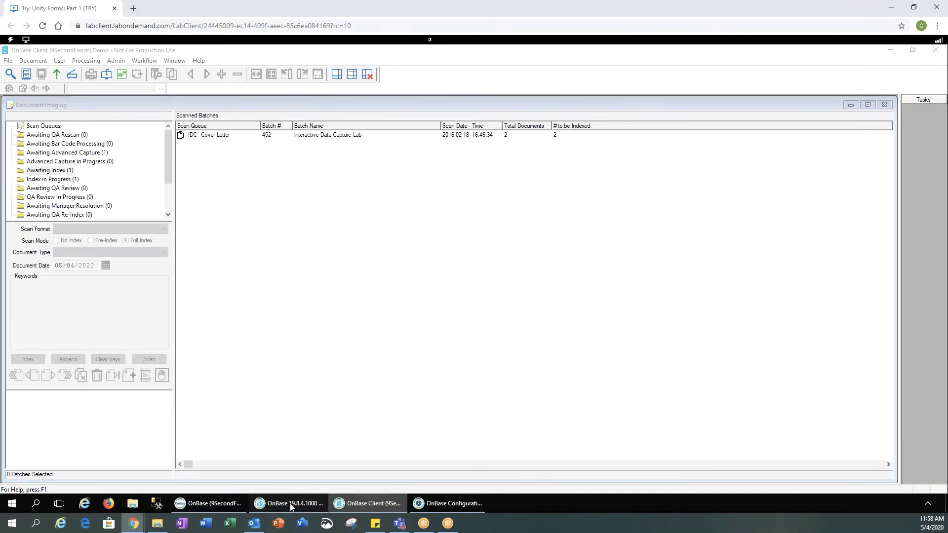
Open Web Client's Scan a Document page for Accounts Receivable, AR - New Delivery Receipt
click(294, 503)
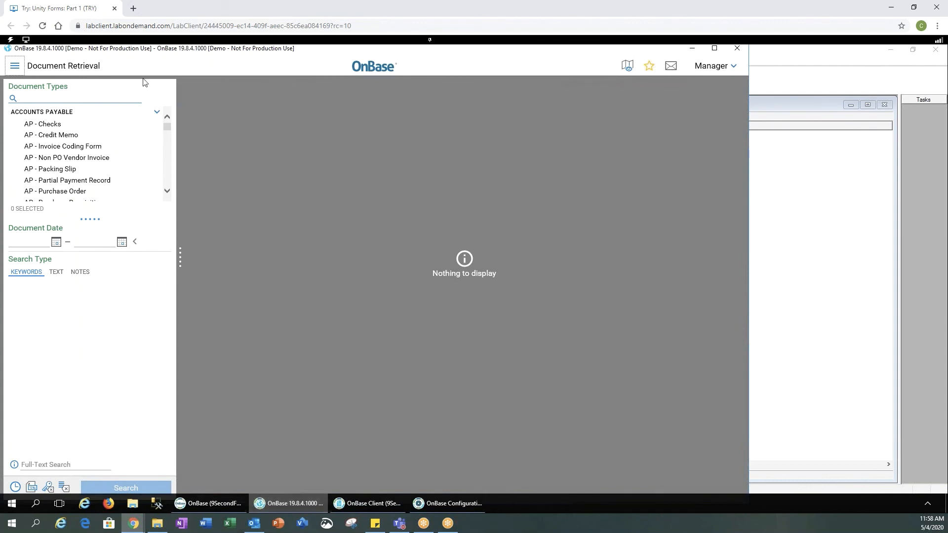
click(14, 65)
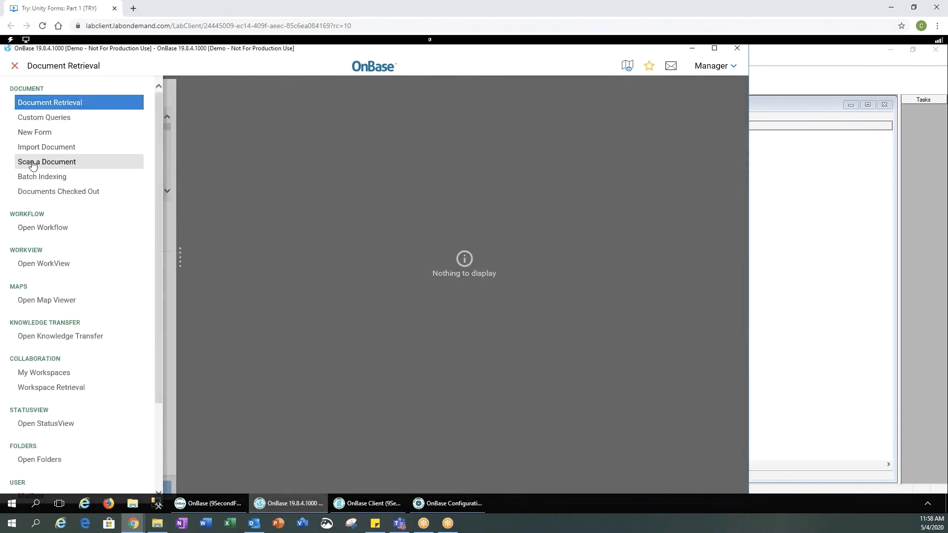
click(46, 162)
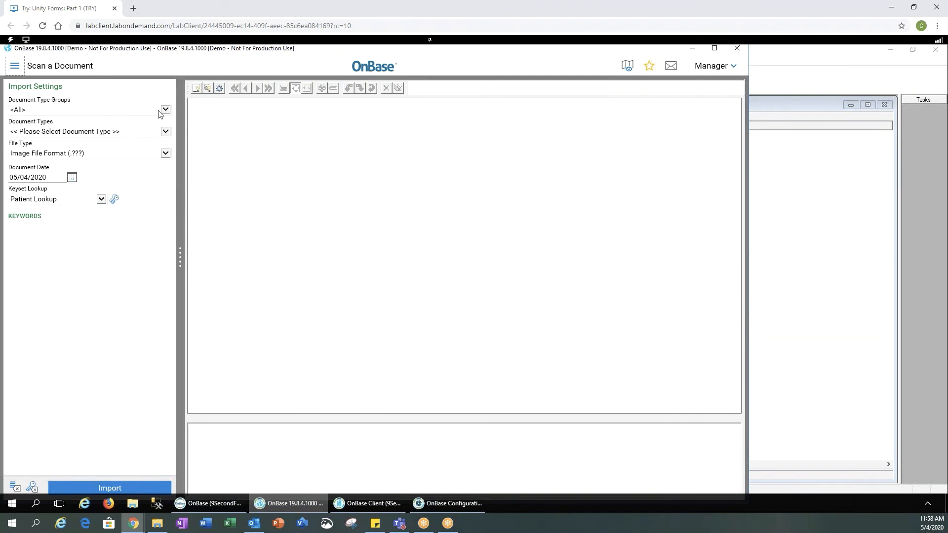
click(164, 109)
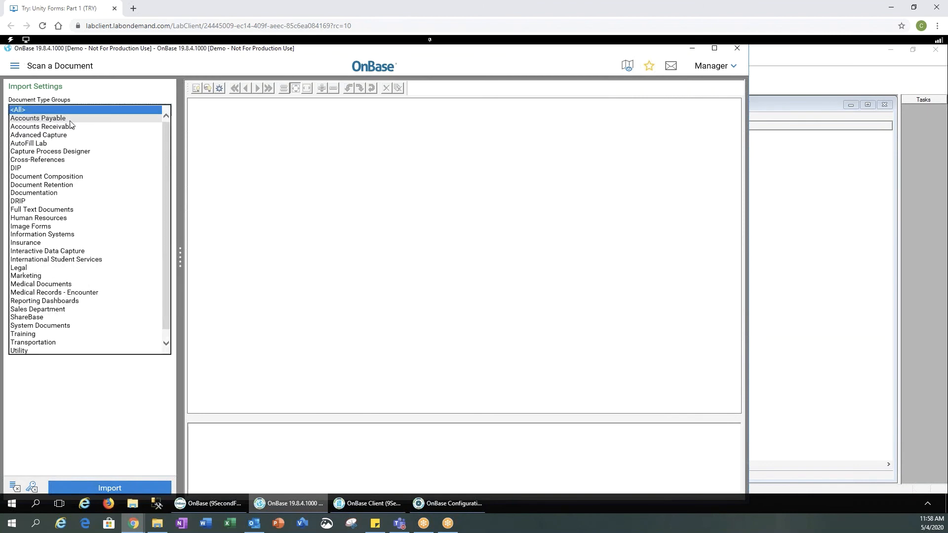
click(39, 126)
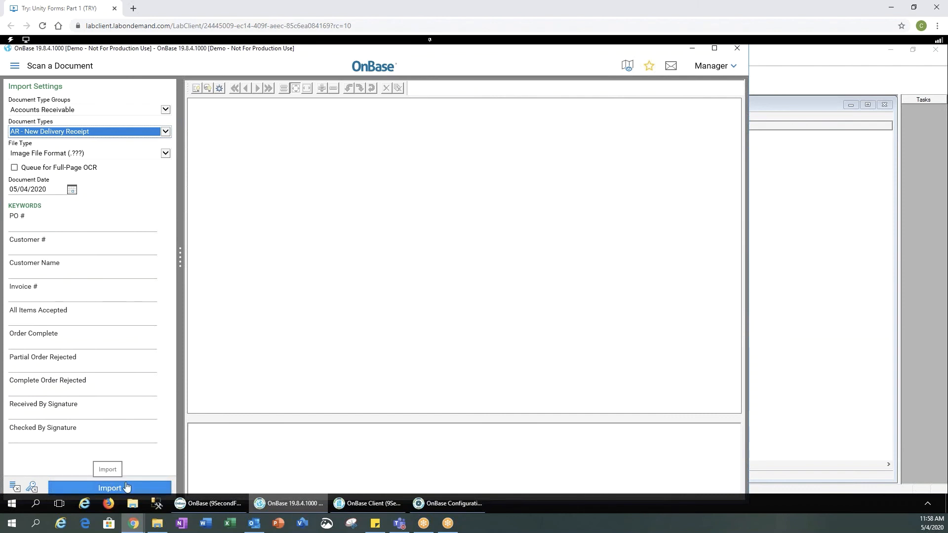
mouse_move(369, 269)
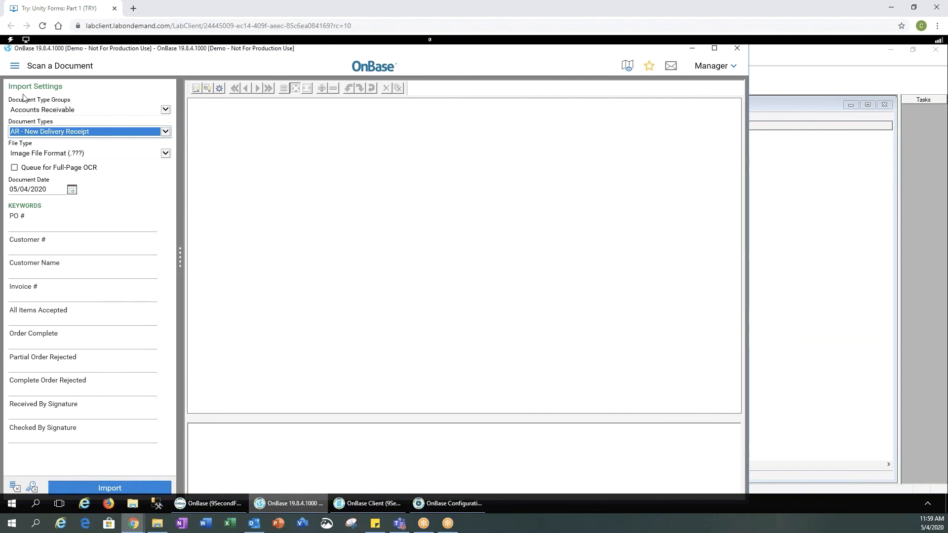
Open the AP - Purchase Order Import Document page, cancel file selection, and select Vendor #
click(14, 66)
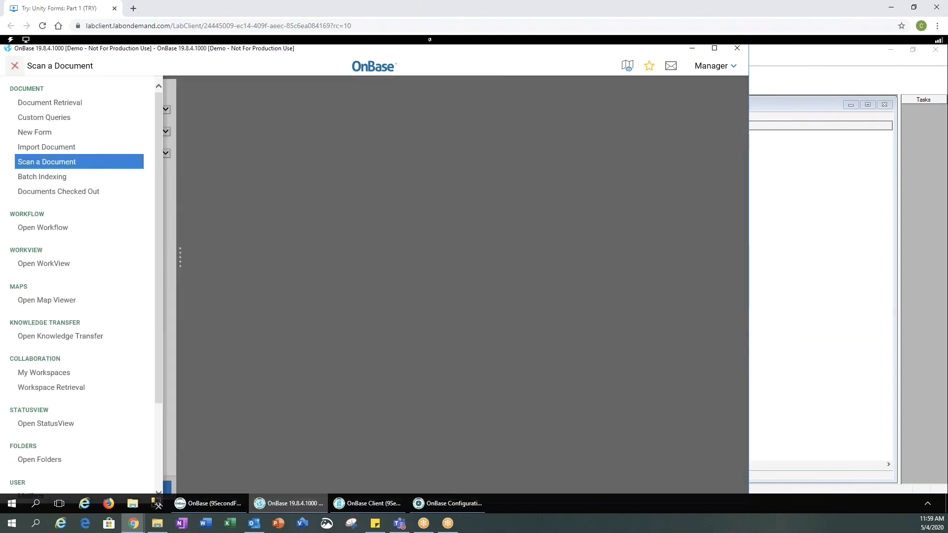
mouse_move(59, 147)
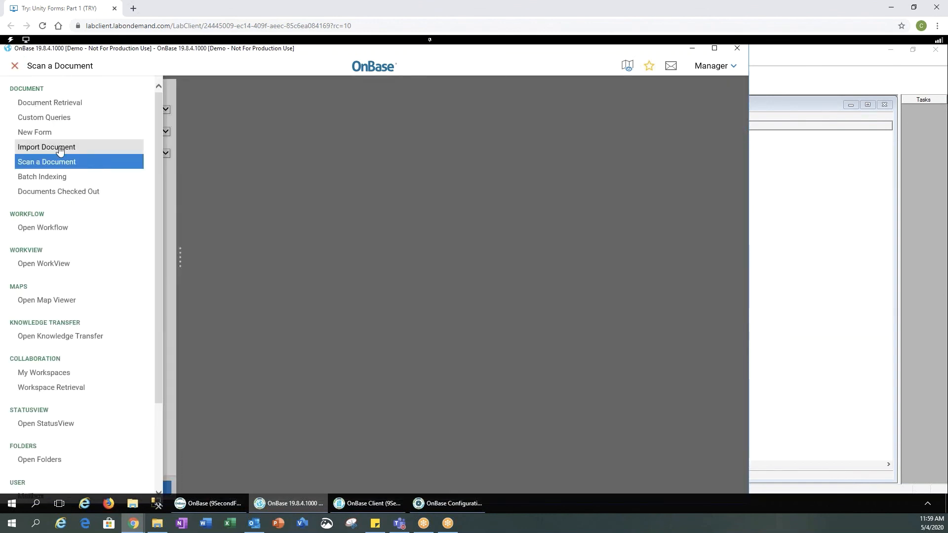
click(46, 147)
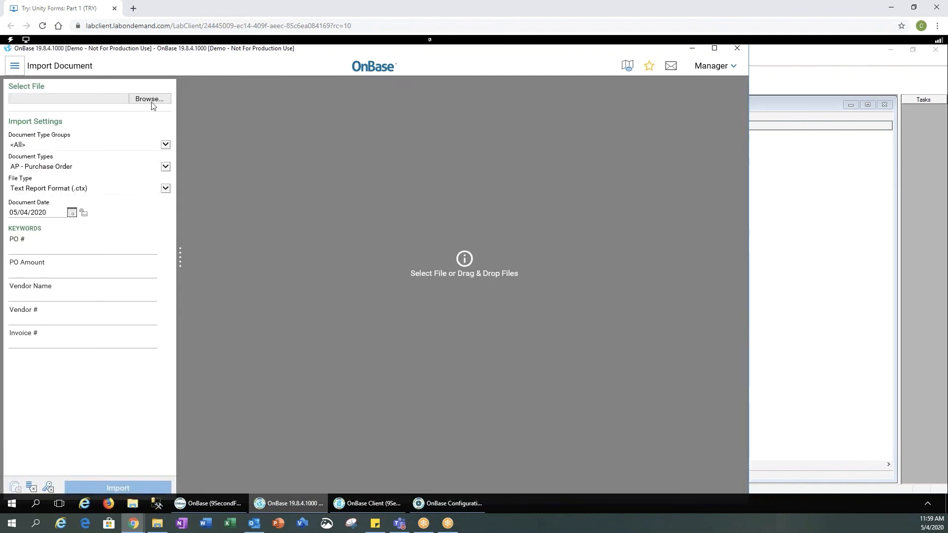
click(149, 99)
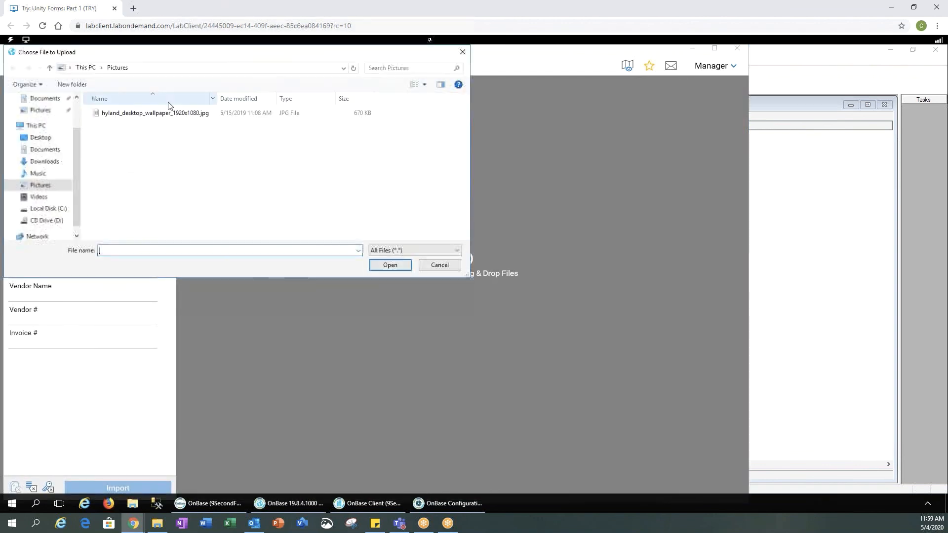
click(439, 264)
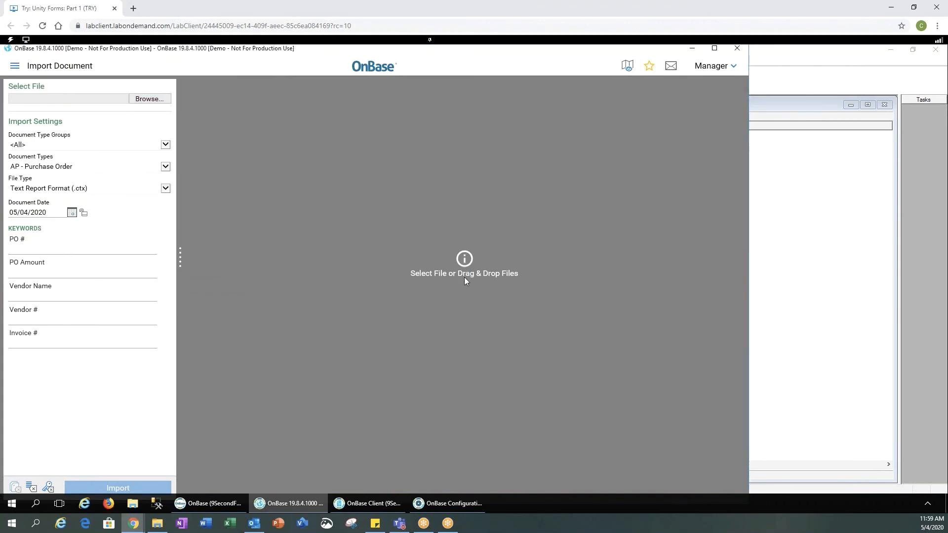
mouse_move(494, 221)
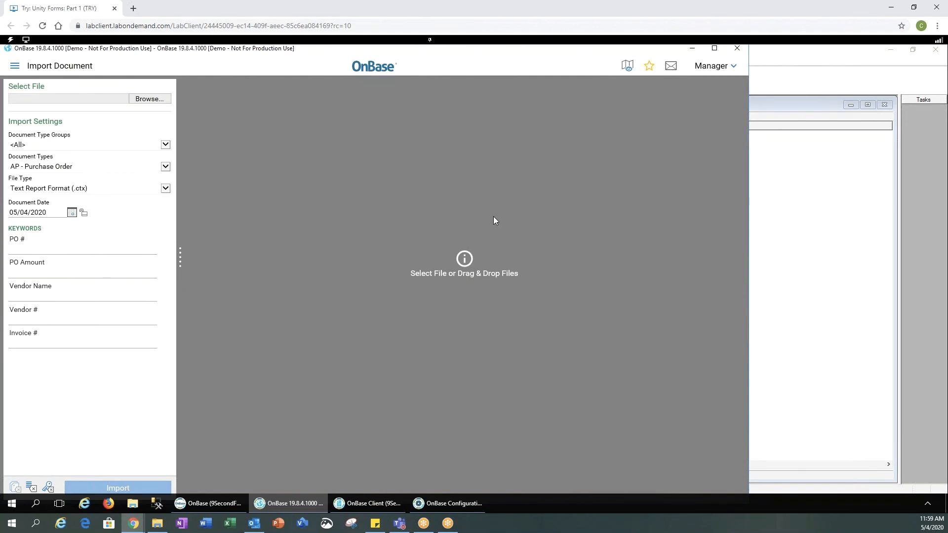
mouse_move(94, 151)
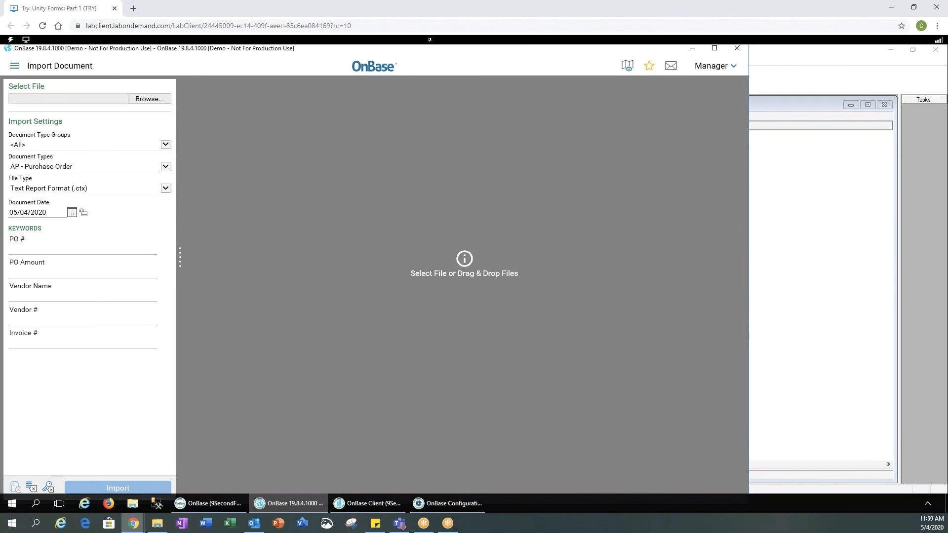
click(82, 319)
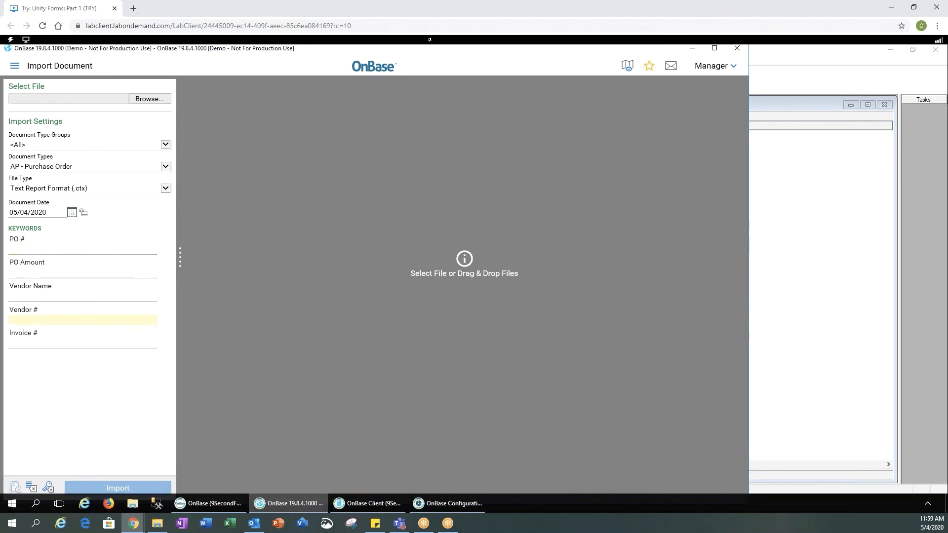